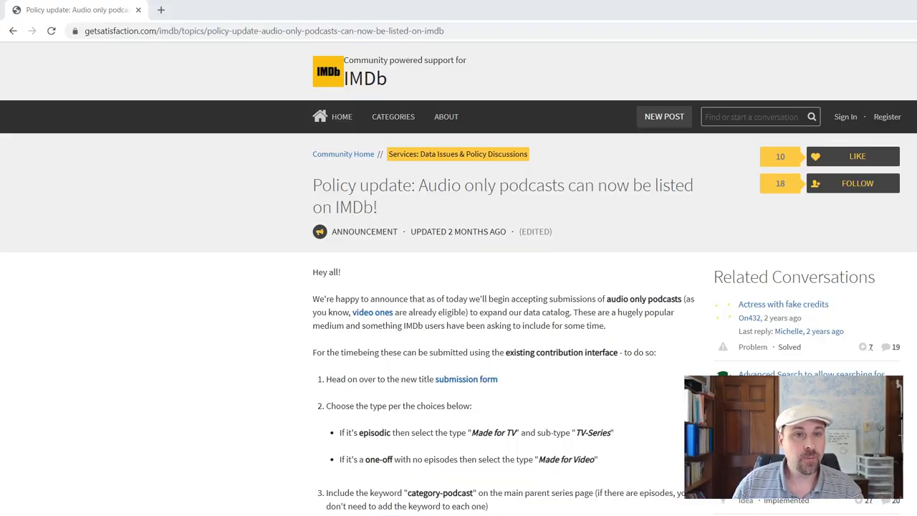
mouse_move(466, 379)
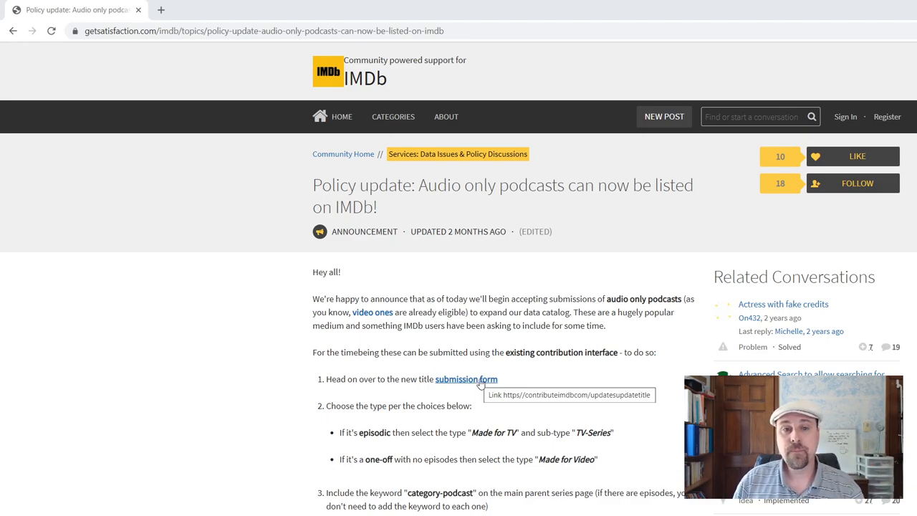
Step: Read through the podcast policy post and bring up the options for its 'submission form' link
scroll(down, 3)
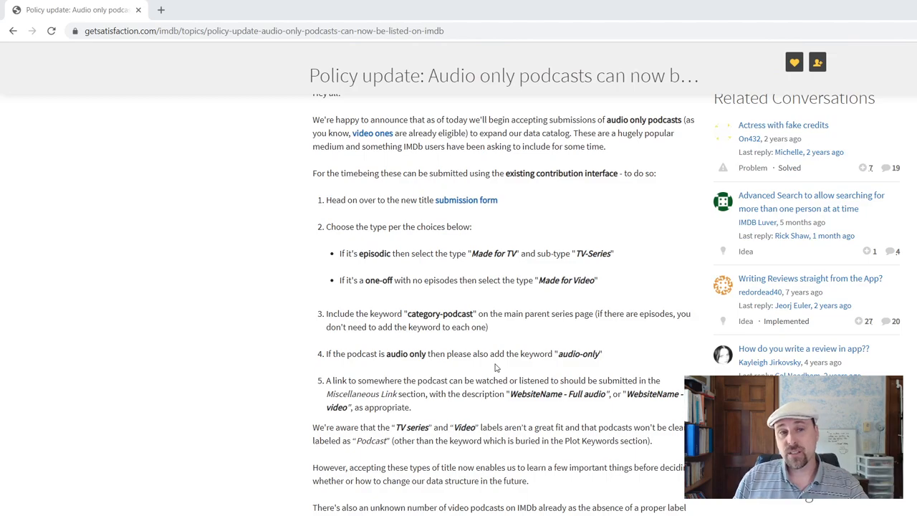
mouse_move(518, 266)
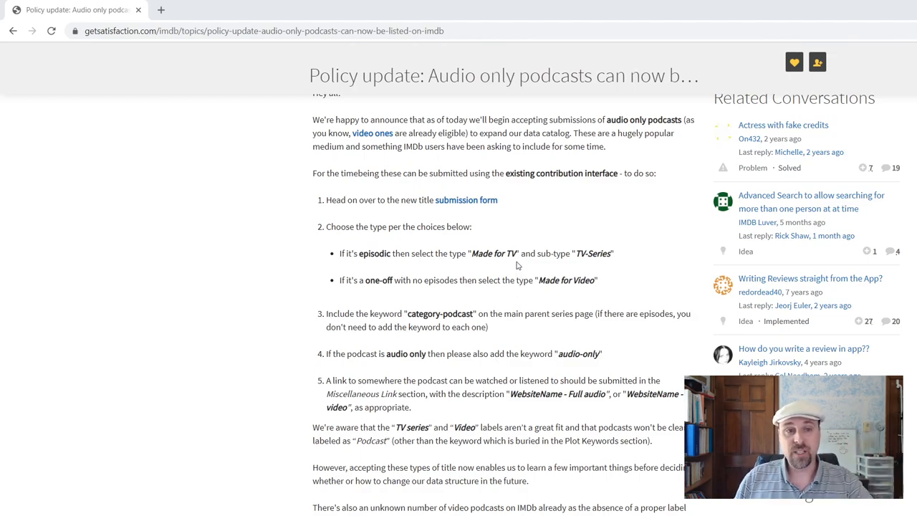
mouse_move(531, 198)
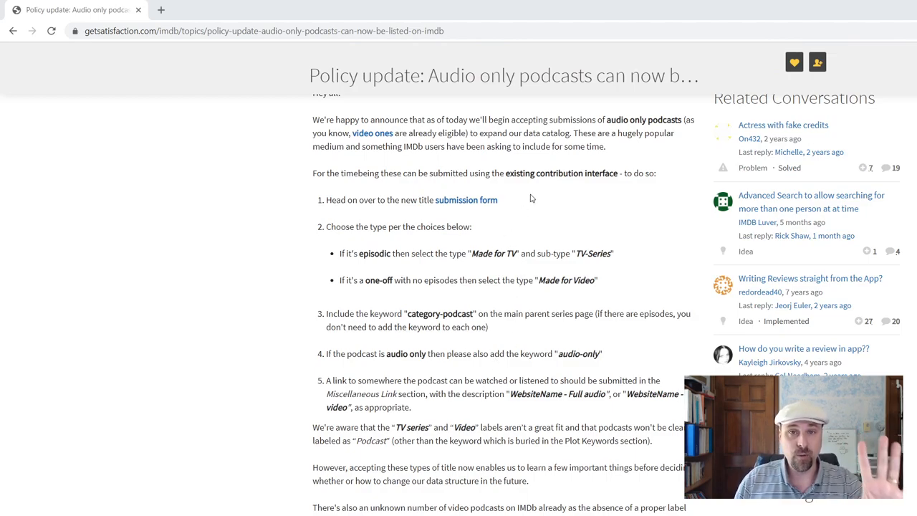
right_click(467, 200)
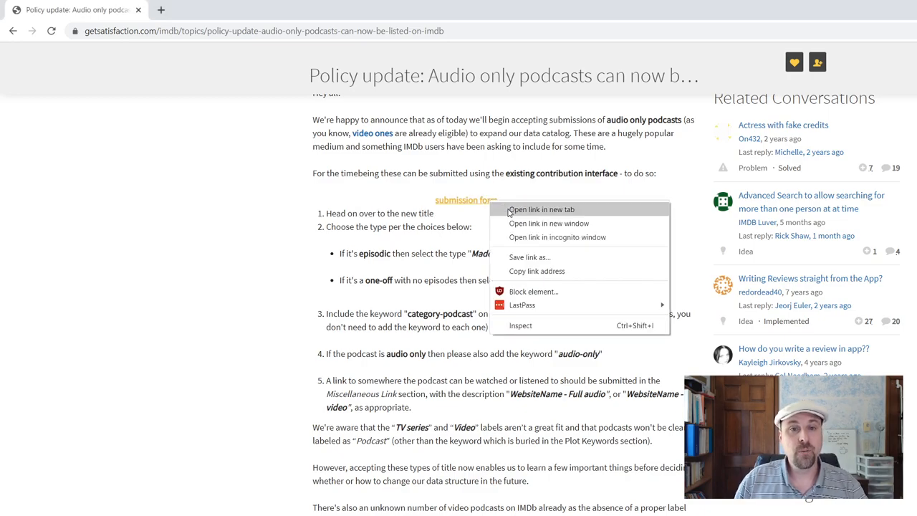
Step: Open the new-title submission form in a new tab and start entering the title 'Struggling for Purpose'
click(540, 210)
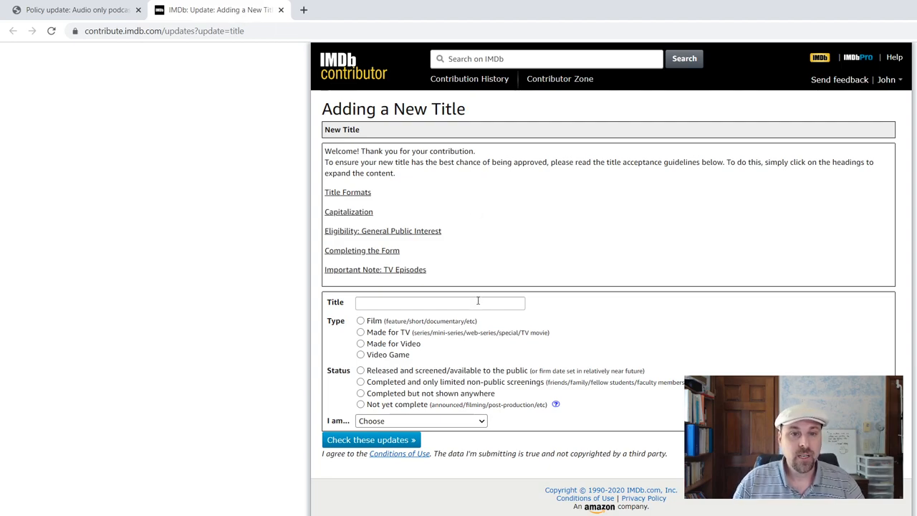
click(440, 302)
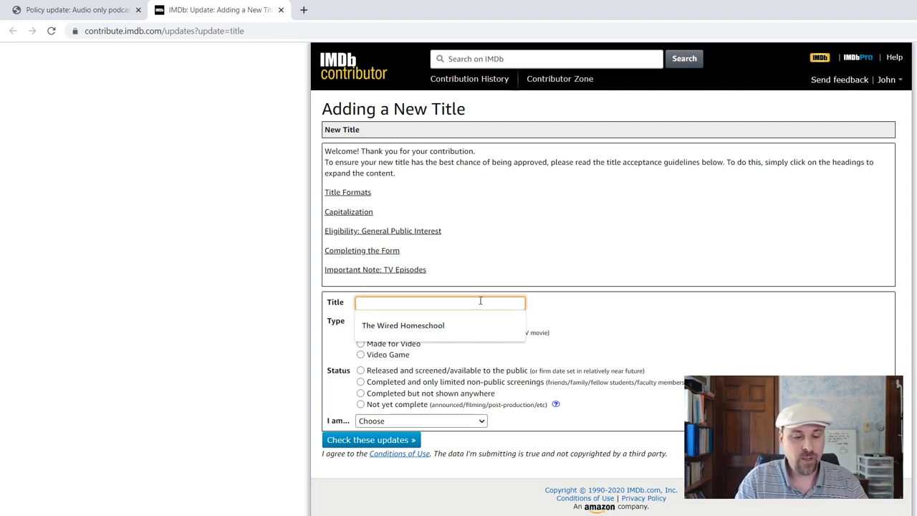
text(STruggli)
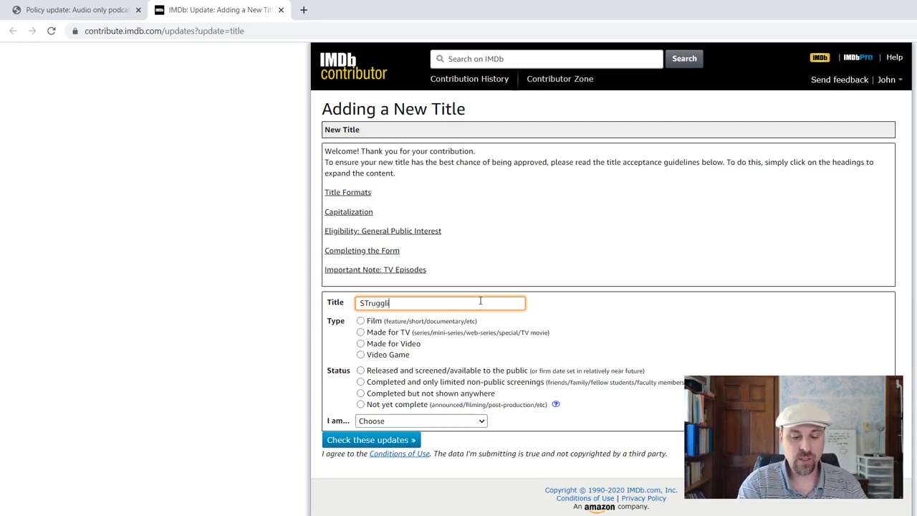
key(Backspace)
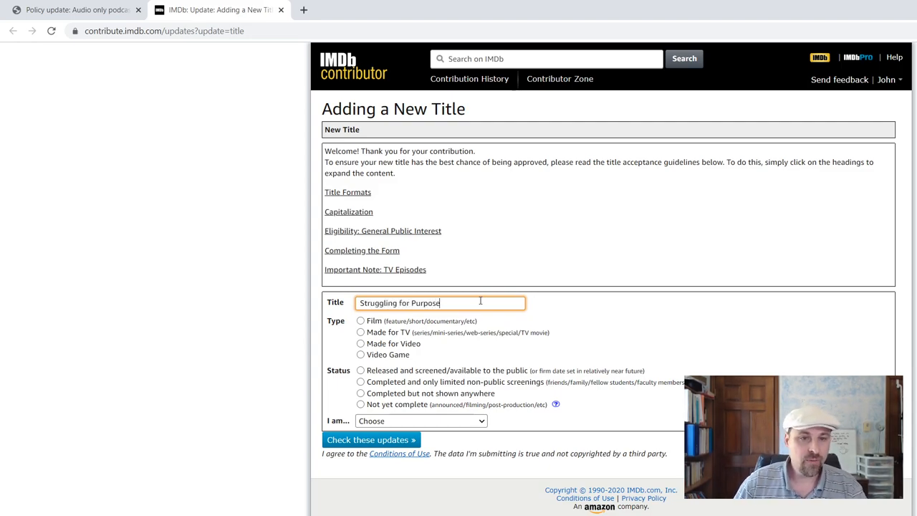
Step: Mark the title as Made for TV and released, submitted by its producer/director/writer
click(361, 332)
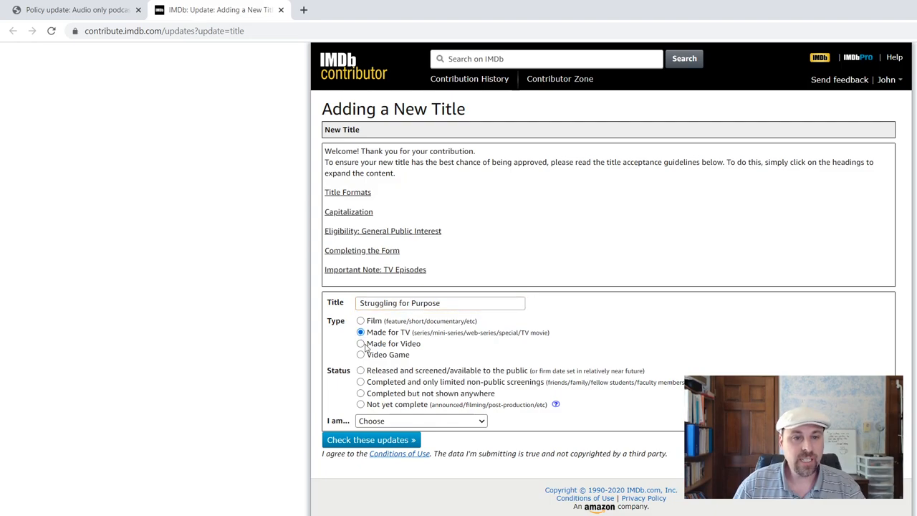
click(360, 370)
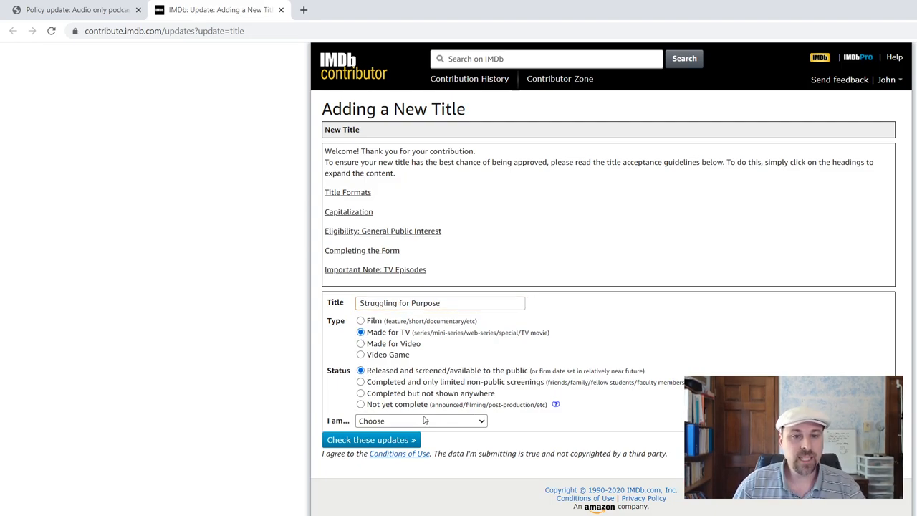
click(420, 421)
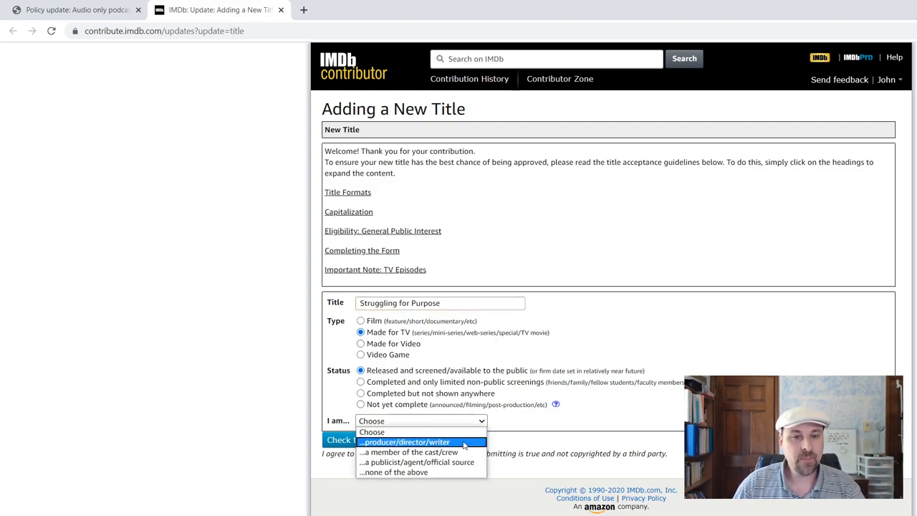
click(404, 441)
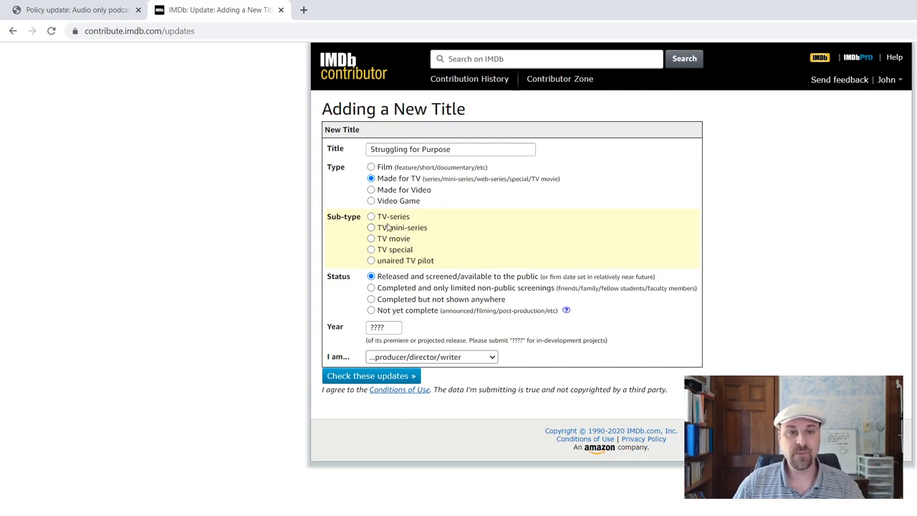
Step: Change the sub-type to TV-series from 2011, mark it on-going, and re-check the form
click(371, 217)
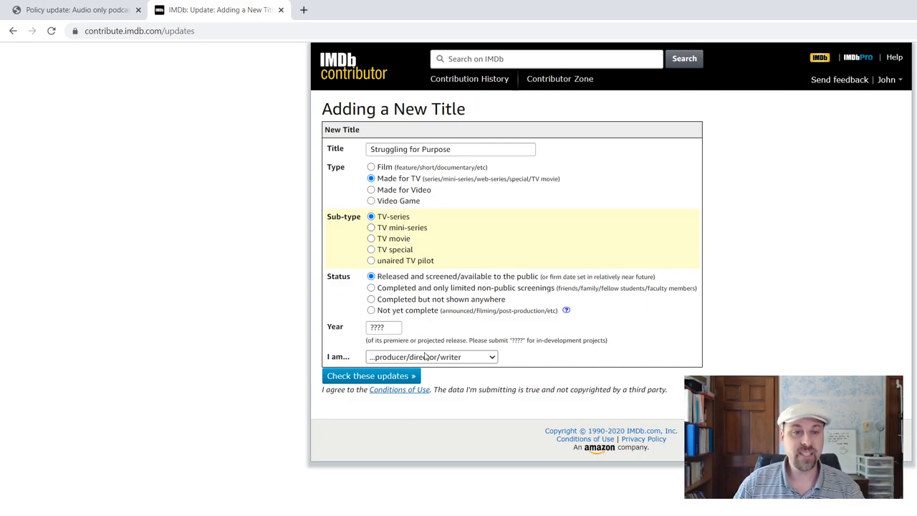
click(383, 326)
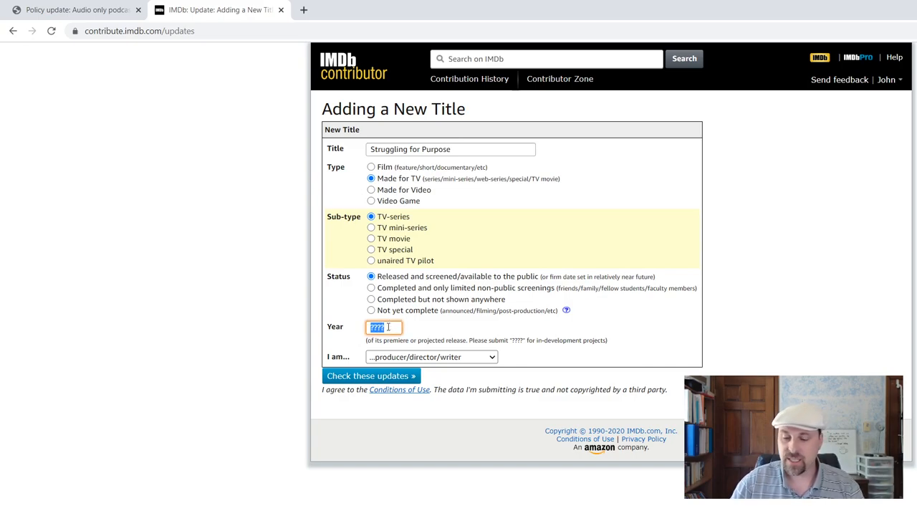
text(2011)
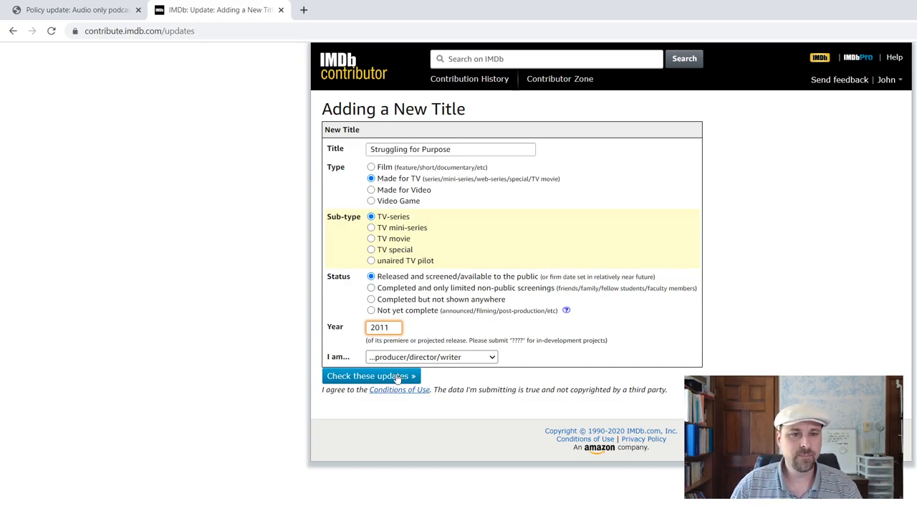
click(368, 375)
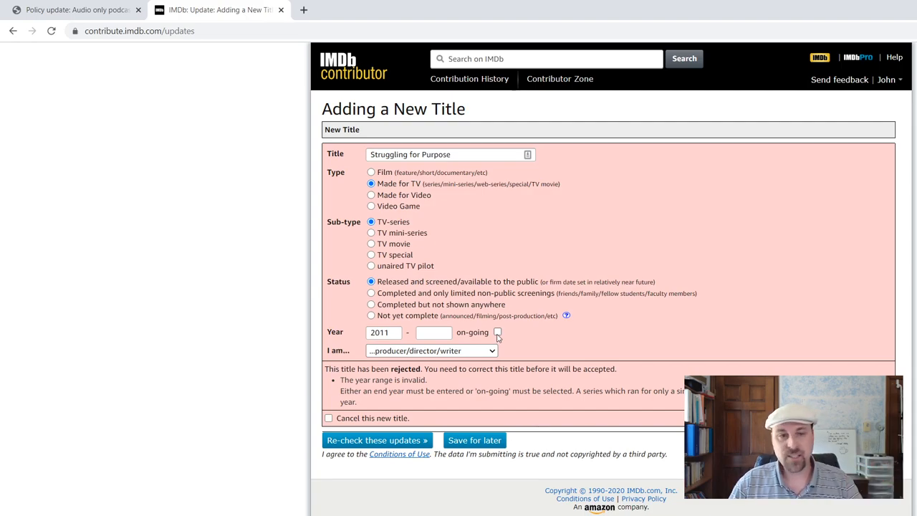
click(498, 332)
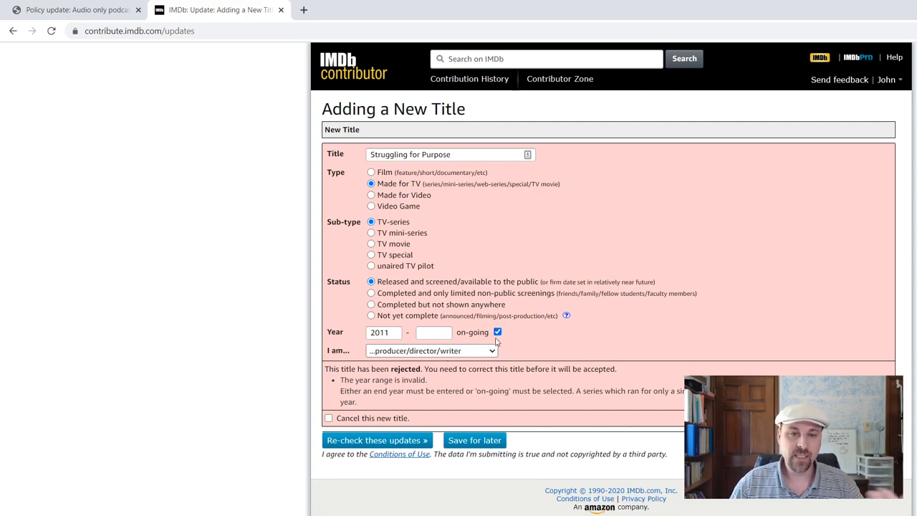
click(377, 440)
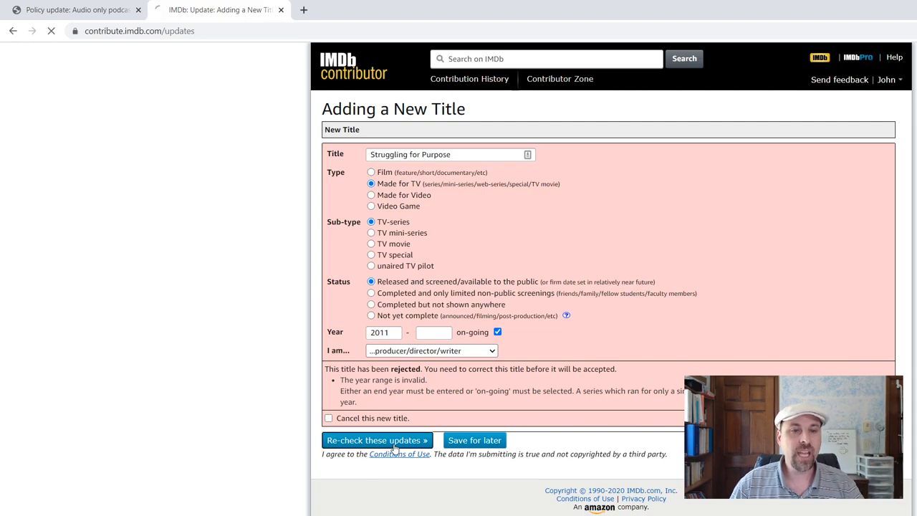
Step: Re-check the updates and scroll through the similar-titles warning
click(377, 440)
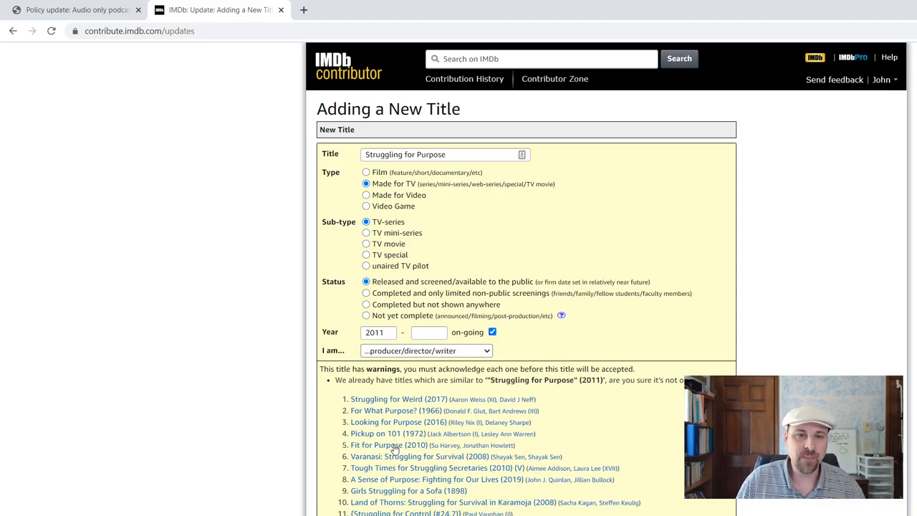
scroll(down, 3)
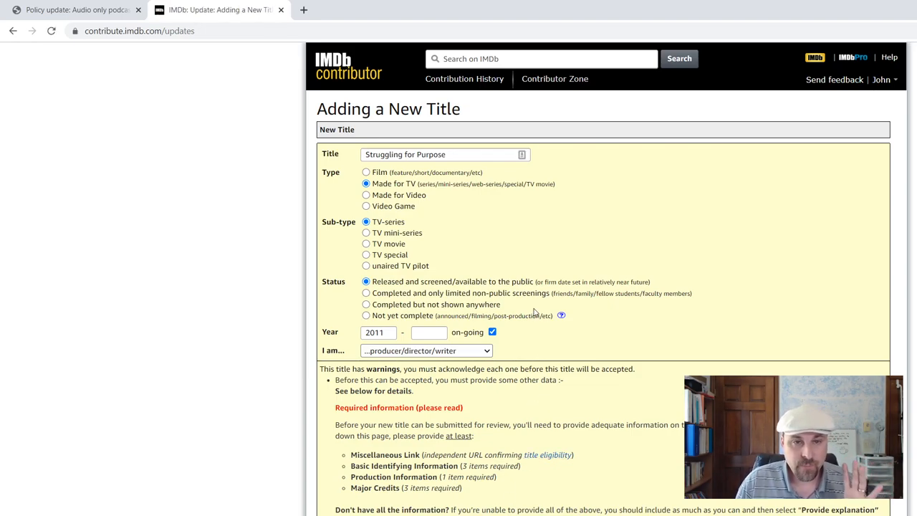
Step: Set the release date country to USA
scroll(down, 3)
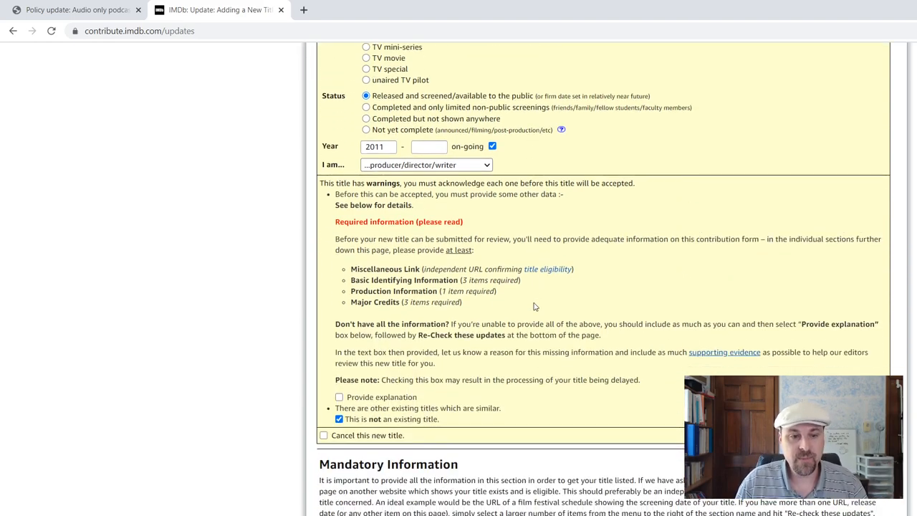
scroll(down, 3)
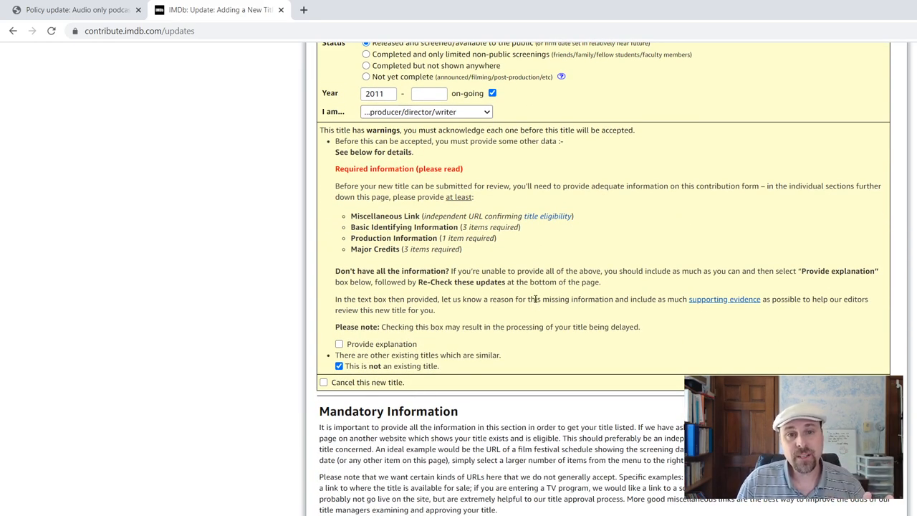
click(75, 9)
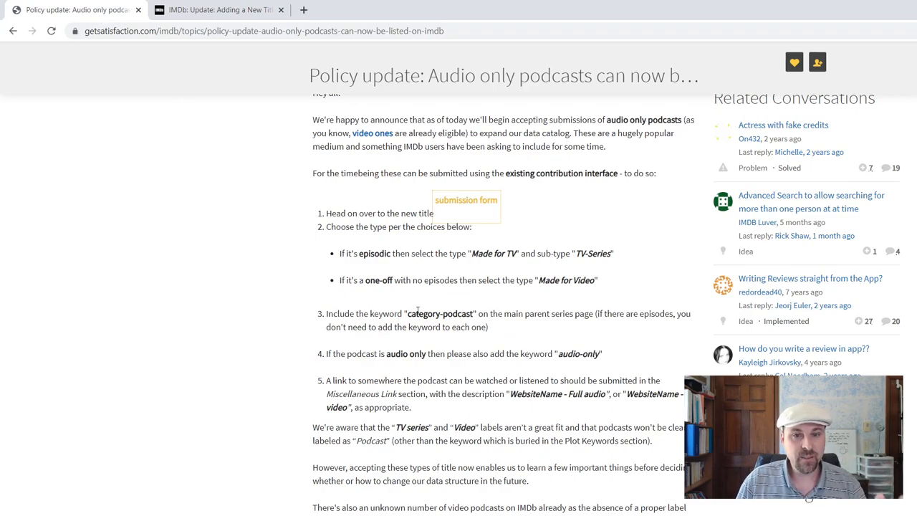
mouse_move(505, 411)
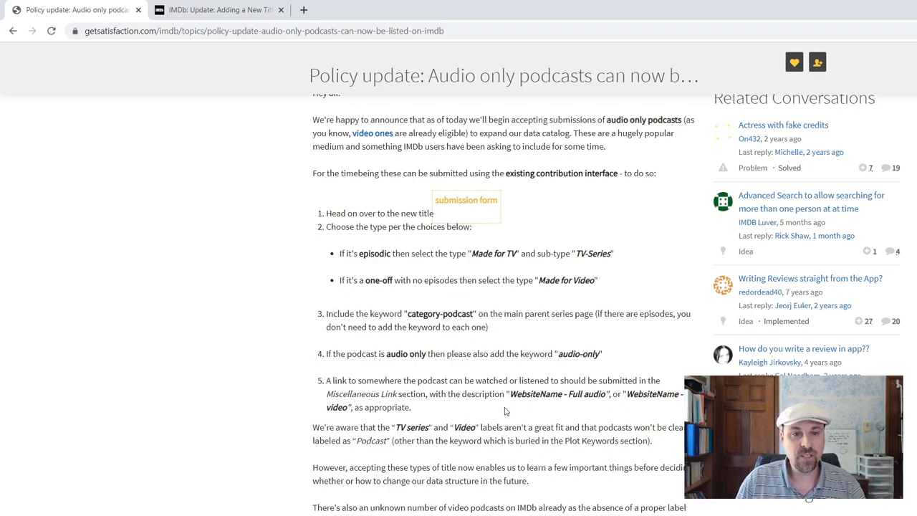
click(219, 9)
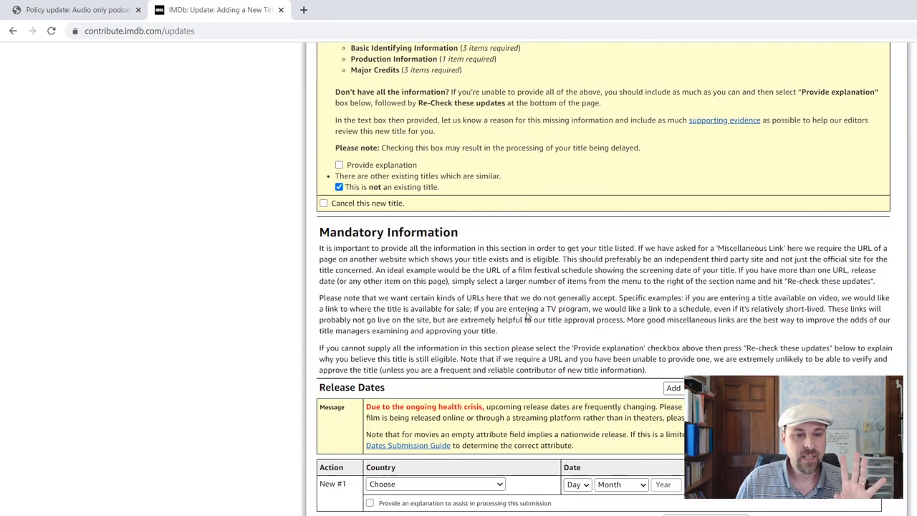
click(435, 424)
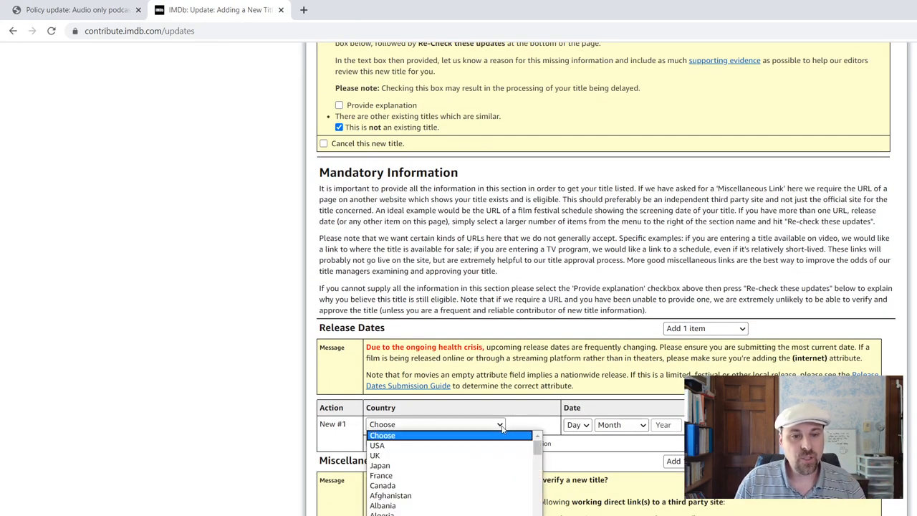
click(377, 445)
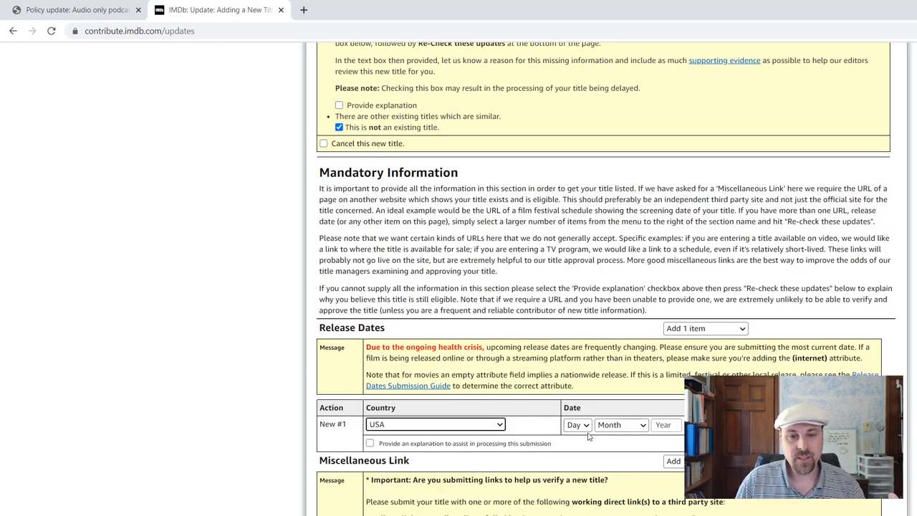
scroll(down, 3)
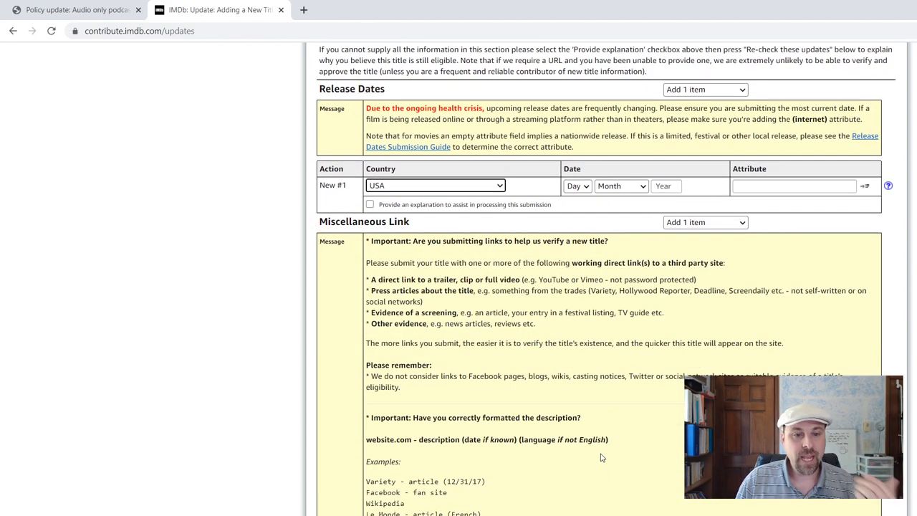
scroll(down, 3)
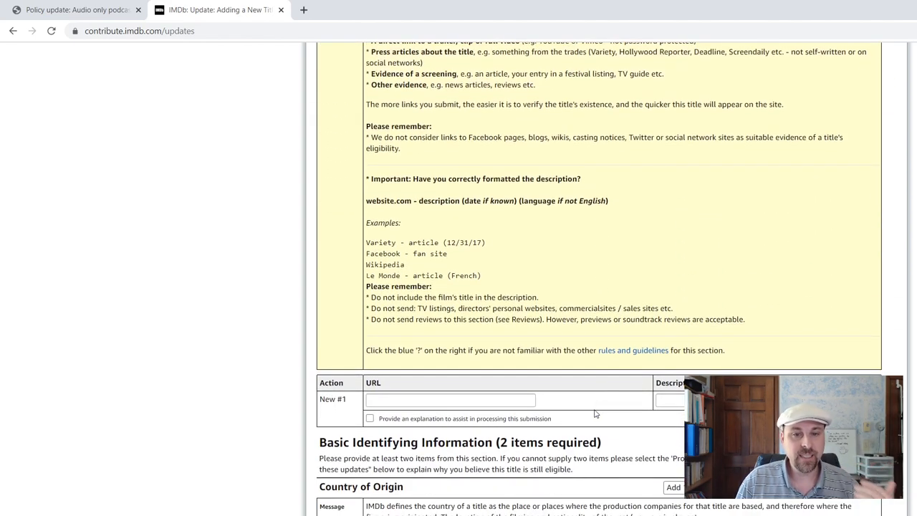
text(https://strugglingforp)
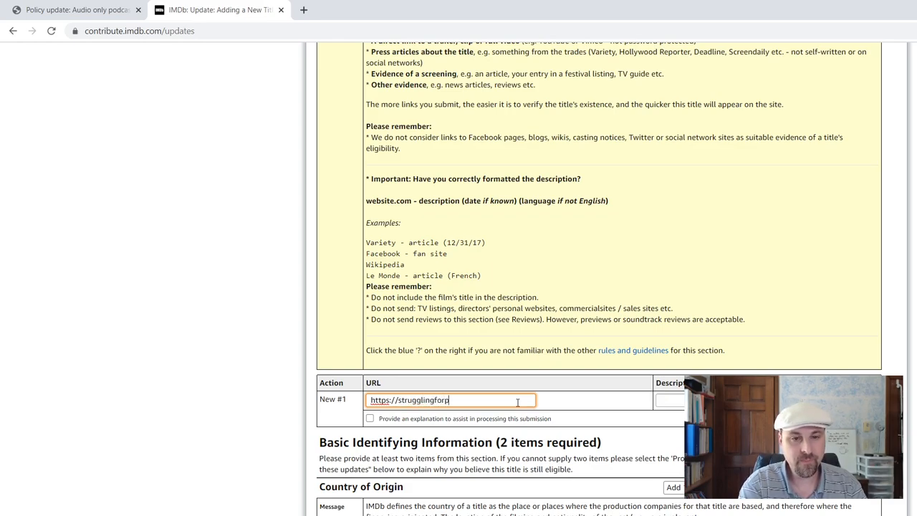
text(urpose.com)
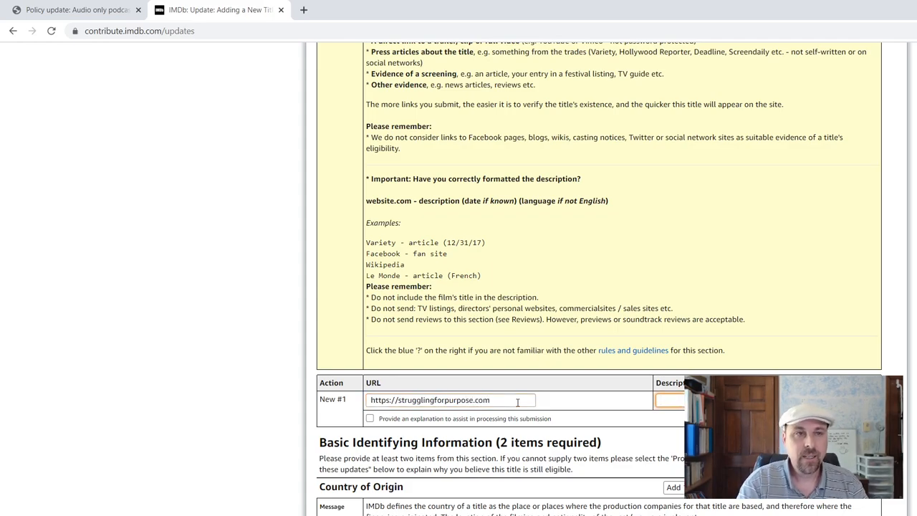
click(75, 10)
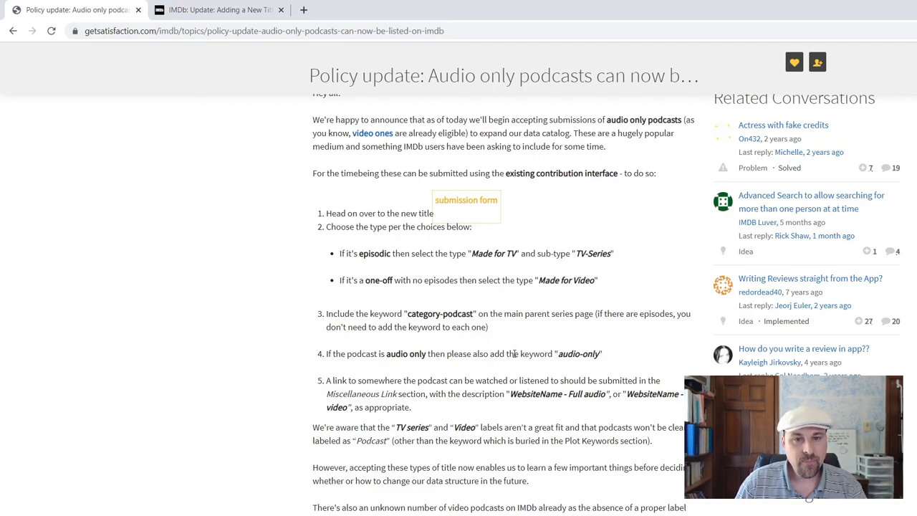
Step: Copy 'WebsiteName - Full audio' from the policy post into the link's Description field
double_click(528, 394)
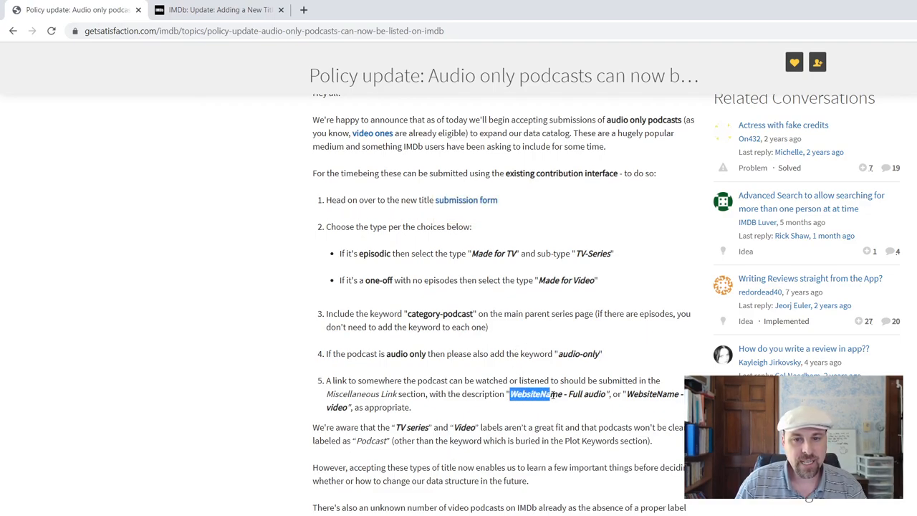
drag(511, 394, 608, 394)
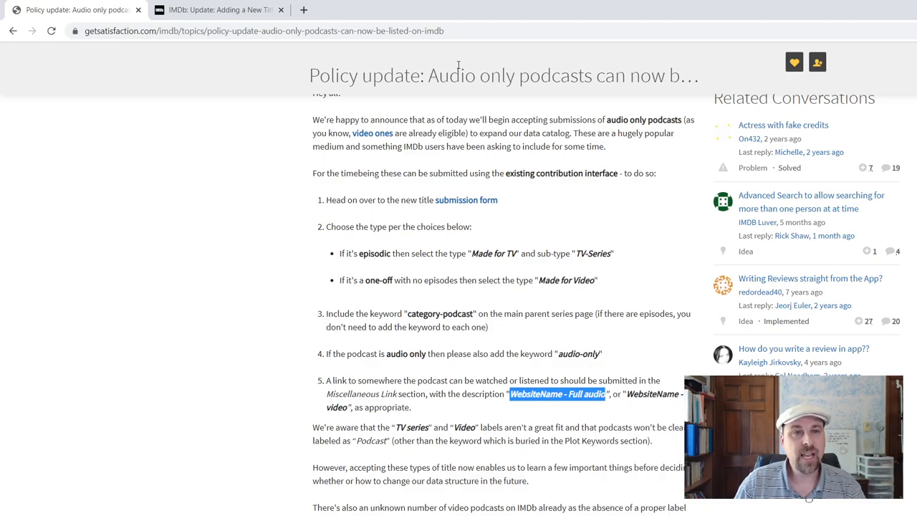
click(218, 9)
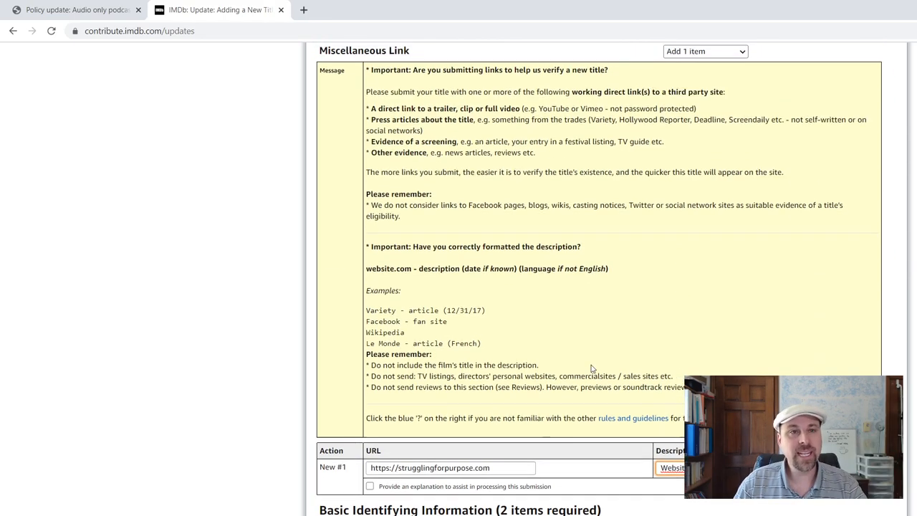
click(75, 9)
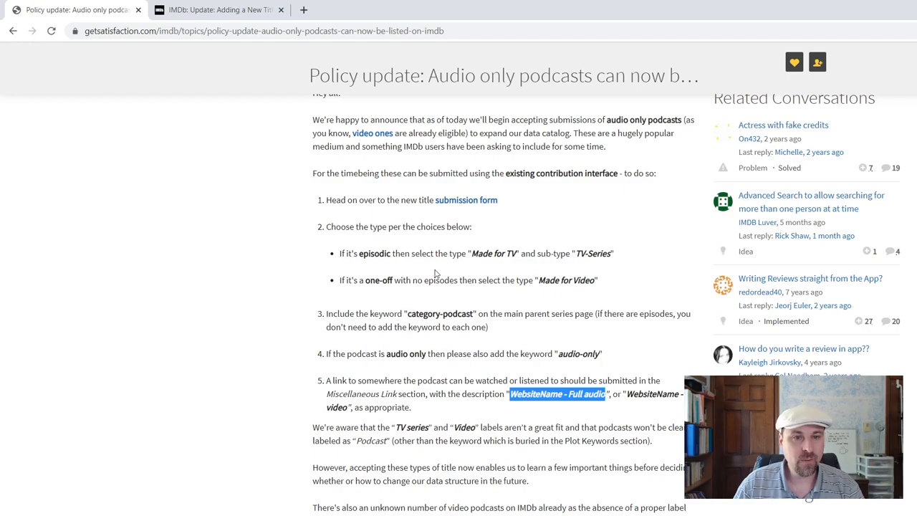
Step: Enter 2011 as the year of the USA release date
click(215, 10)
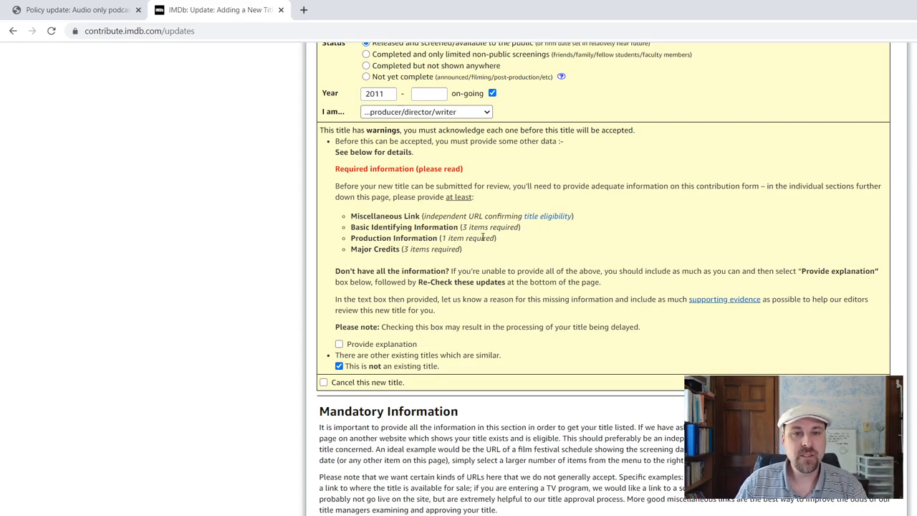
mouse_move(591, 342)
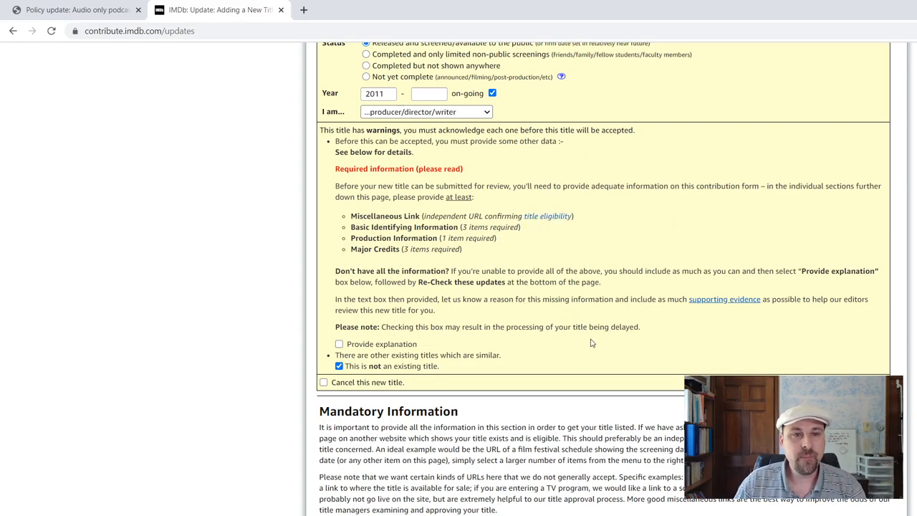
scroll(down, 3)
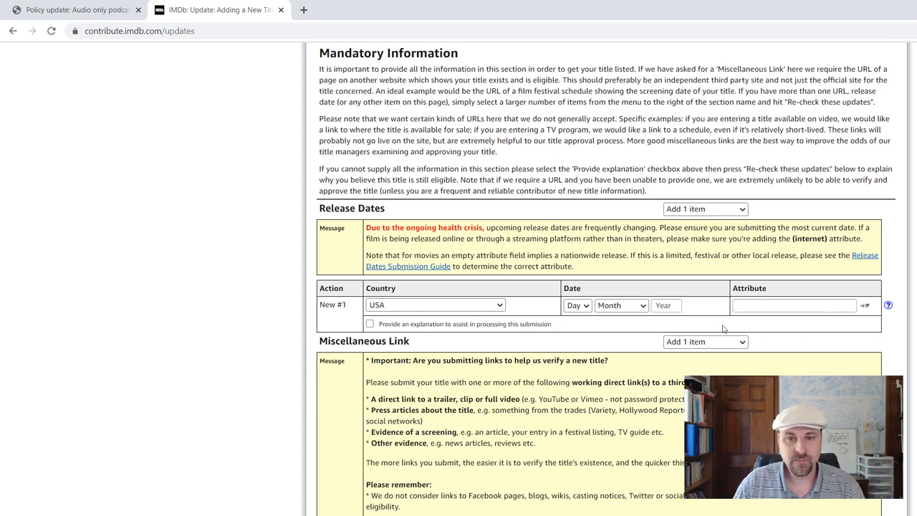
text(2011)
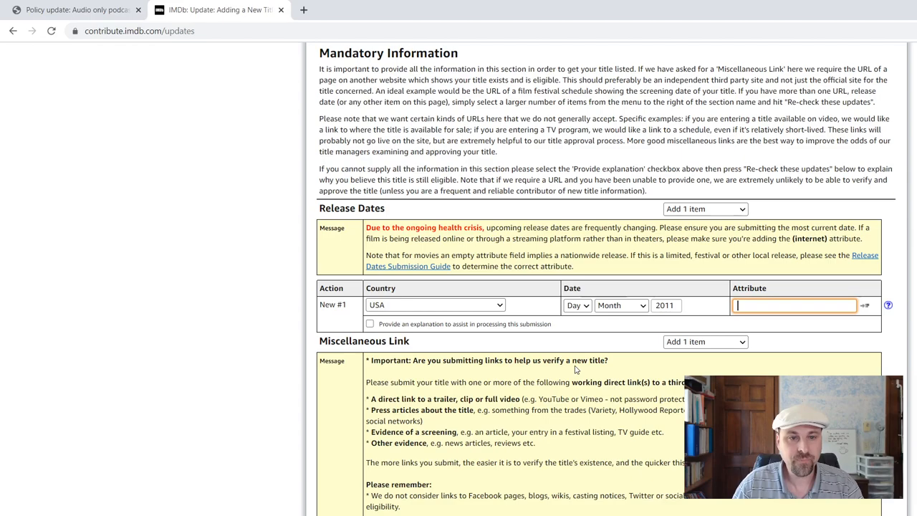
scroll(down, 3)
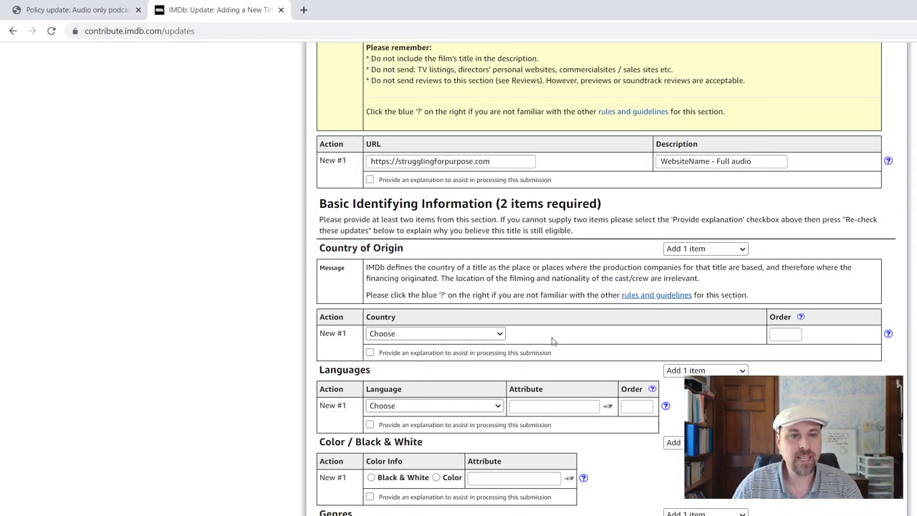
Step: Choose USA as the country of origin and English as the language
click(435, 333)
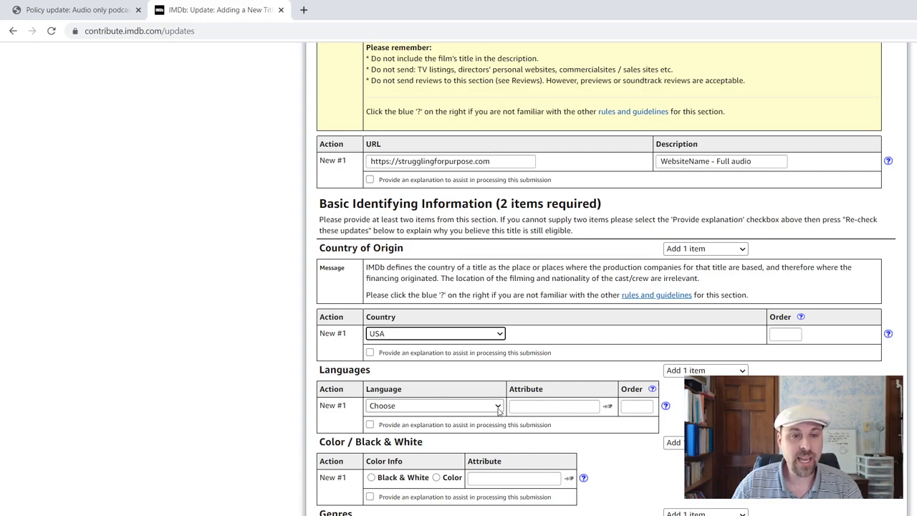
click(434, 406)
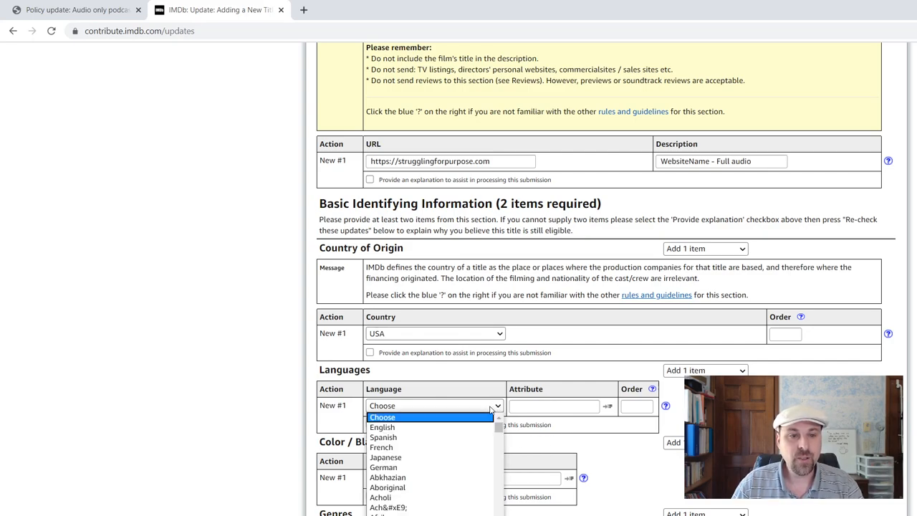
click(382, 427)
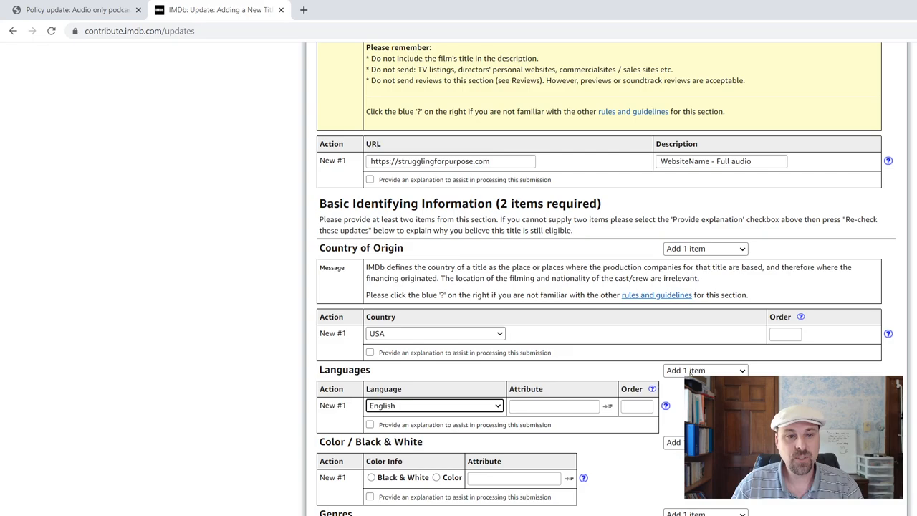
scroll(down, 3)
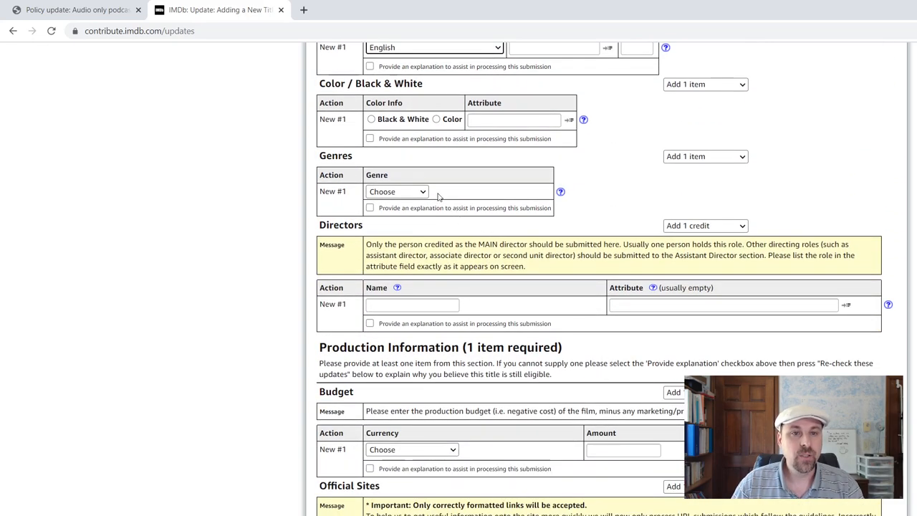
click(397, 191)
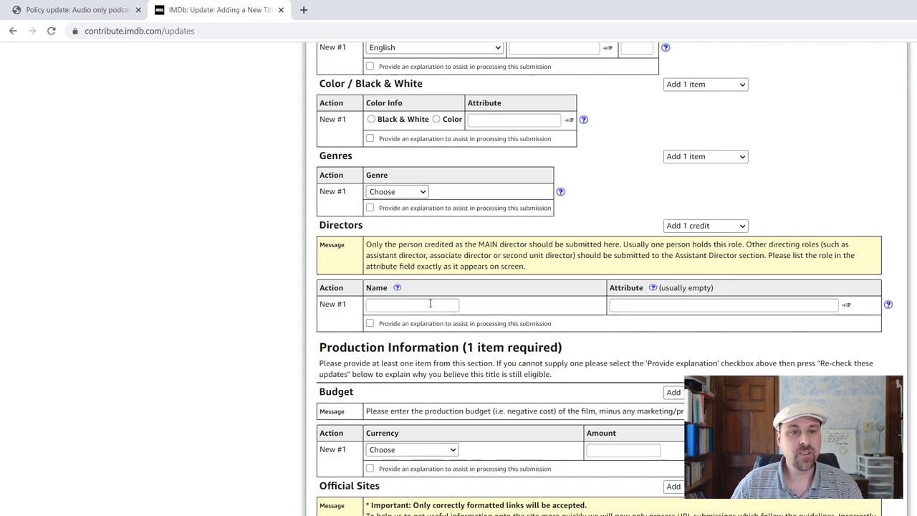
click(412, 304)
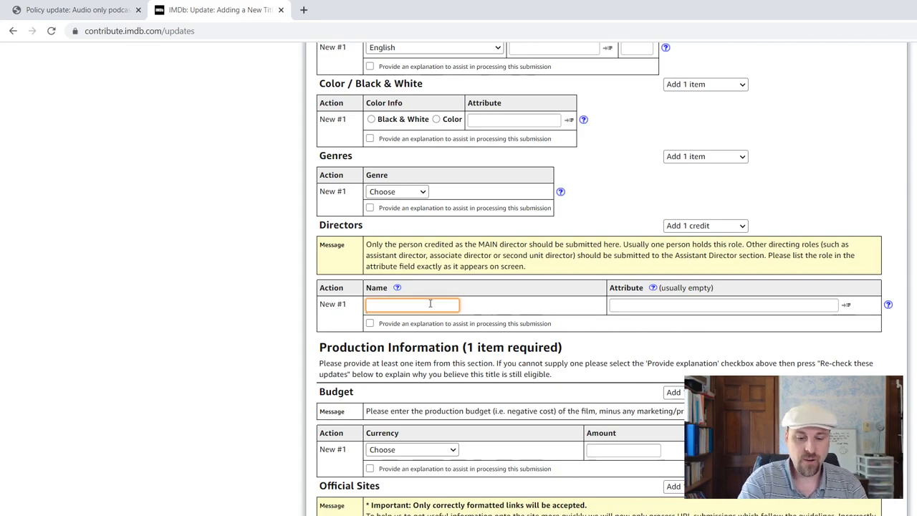
text(John R. Wilker)
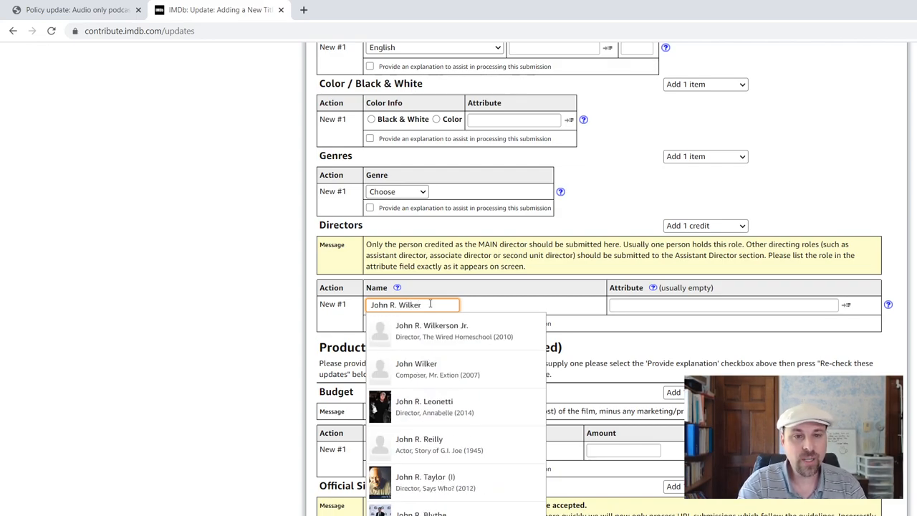
click(432, 330)
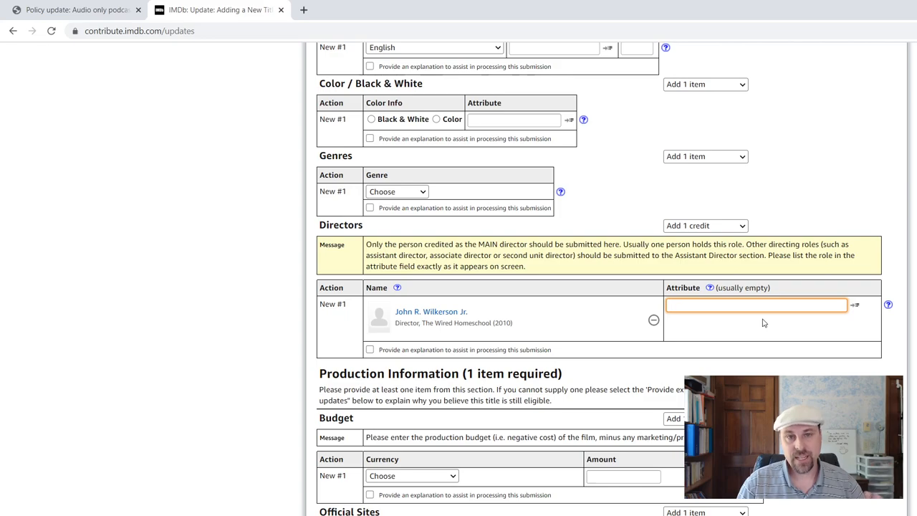
scroll(down, 3)
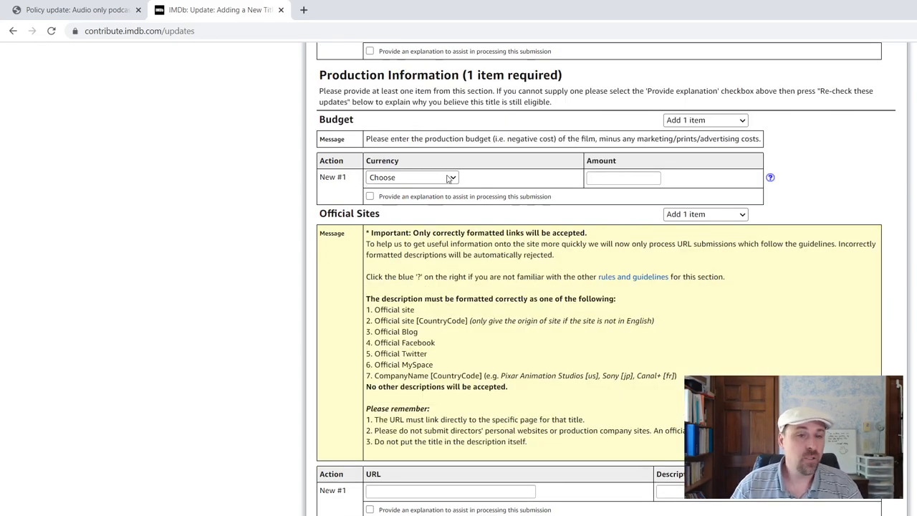
Step: Enter the podcast's URL as an official site and copy 'Official site' for its description
scroll(down, 3)
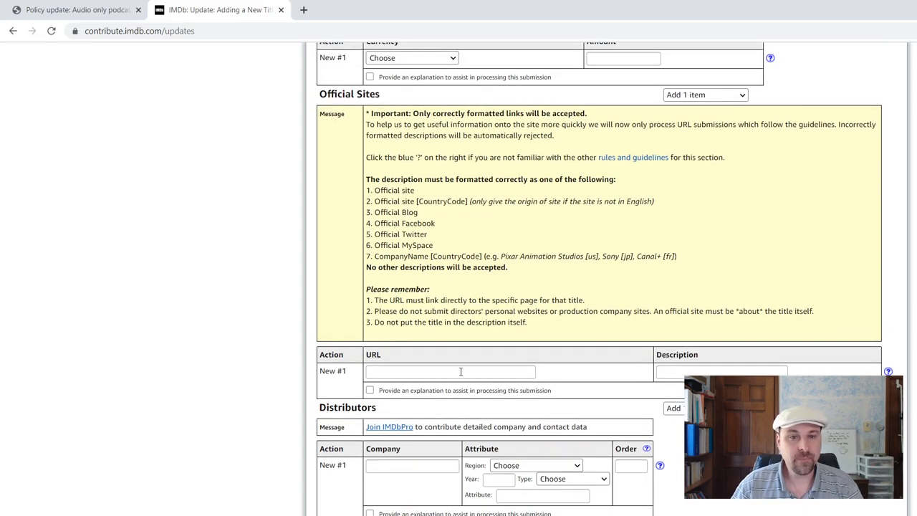
mouse_move(443, 373)
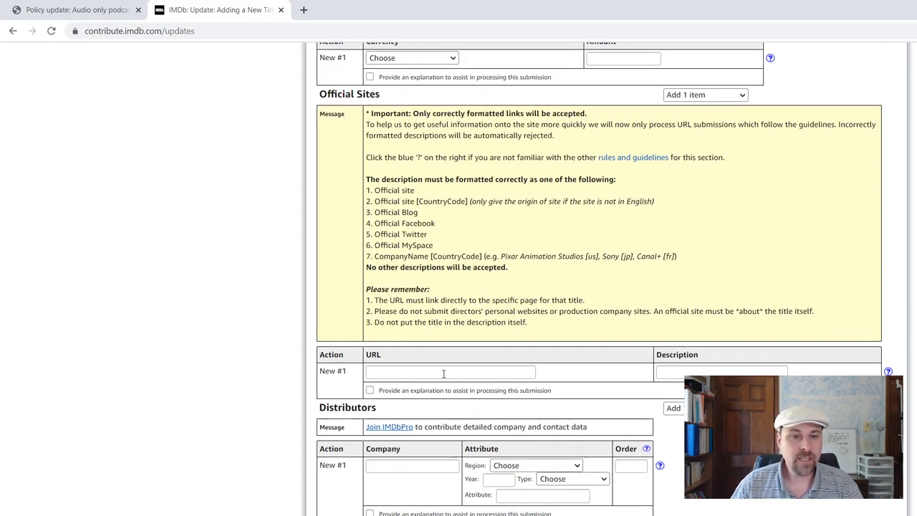
text(https:/)
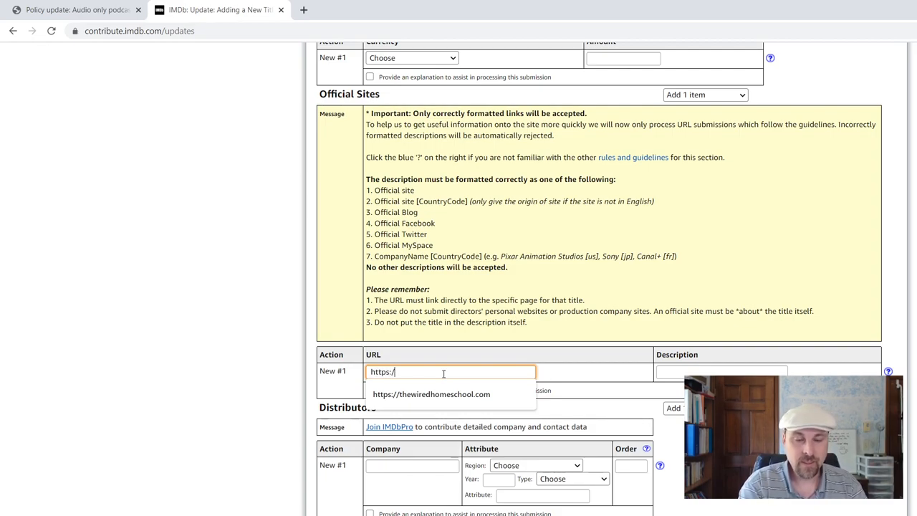
text(strugglingforpurpose.cvom)
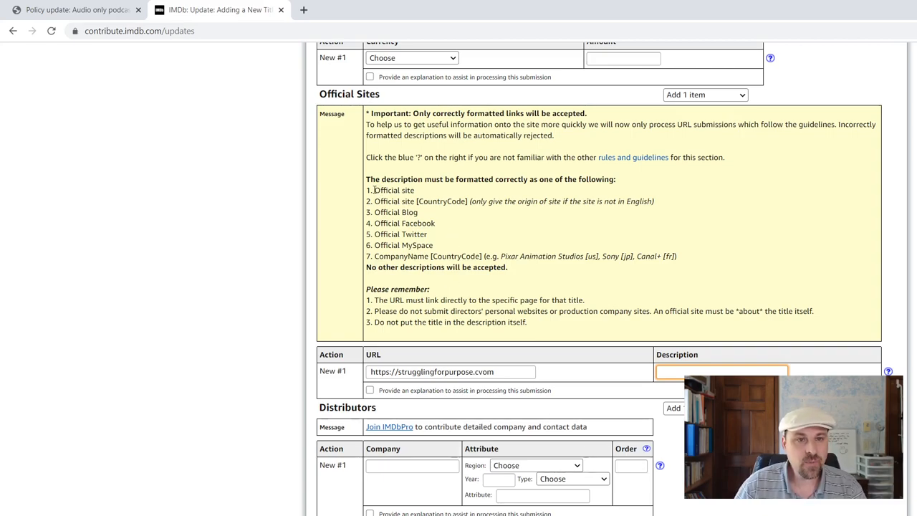
right_click(392, 190)
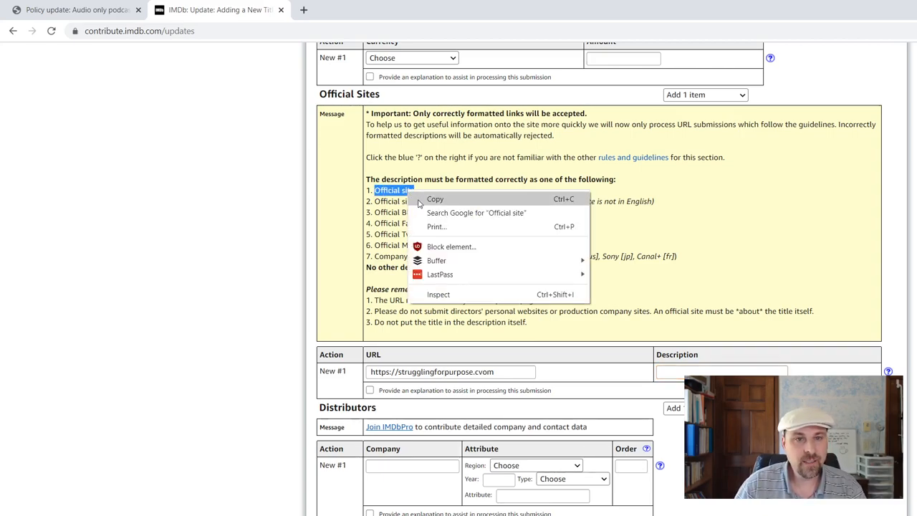
click(721, 371)
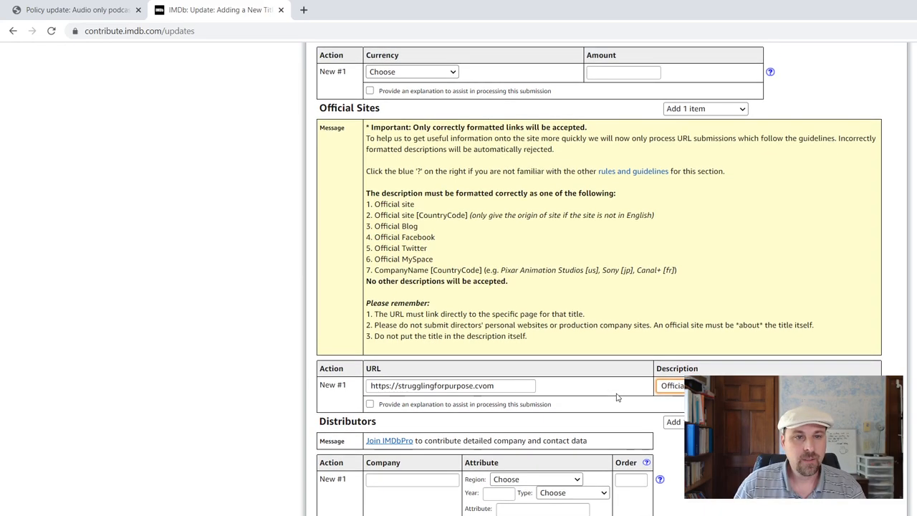
scroll(down, 3)
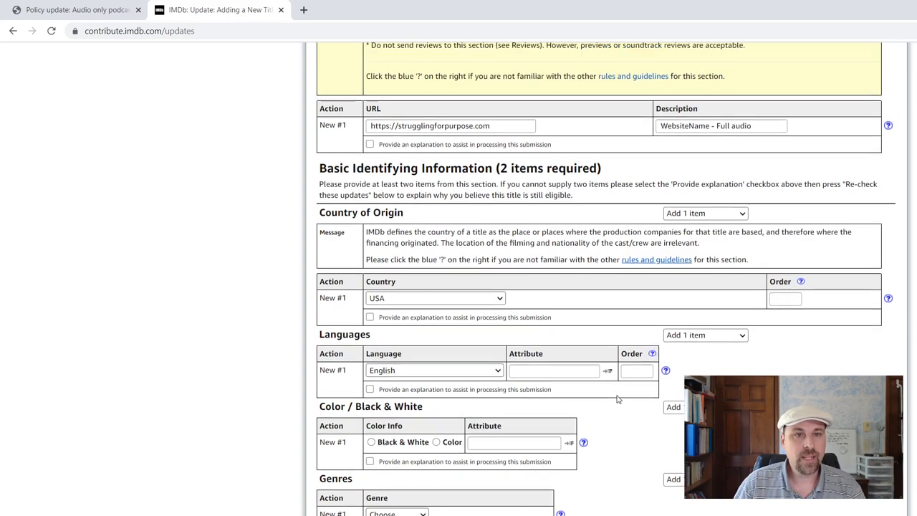
scroll(up, 3)
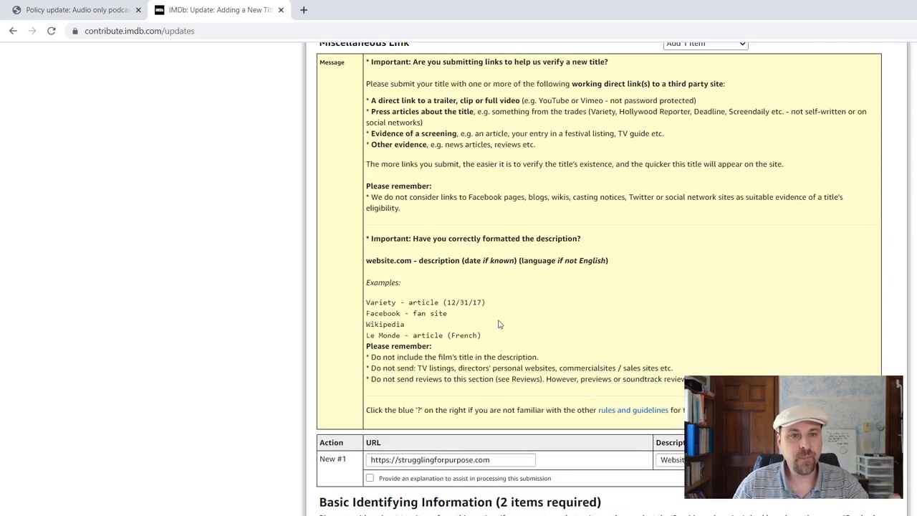
scroll(down, 3)
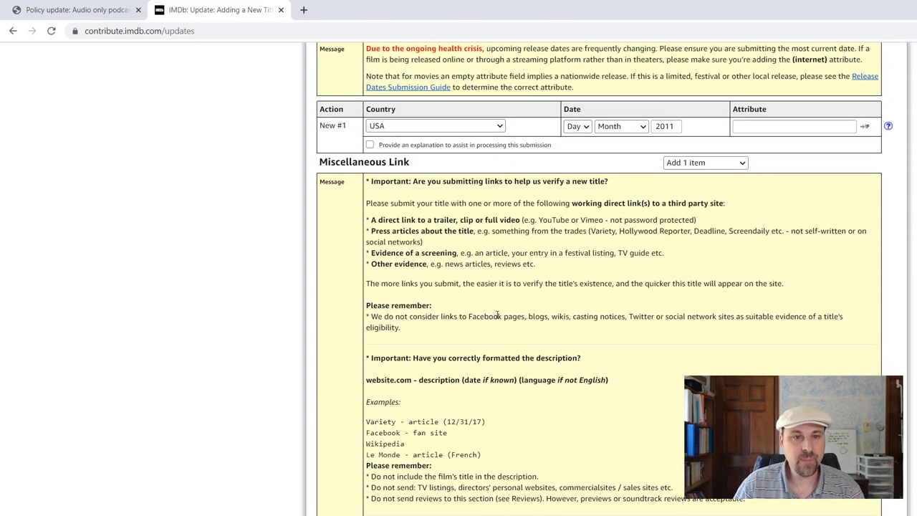
scroll(down, 3)
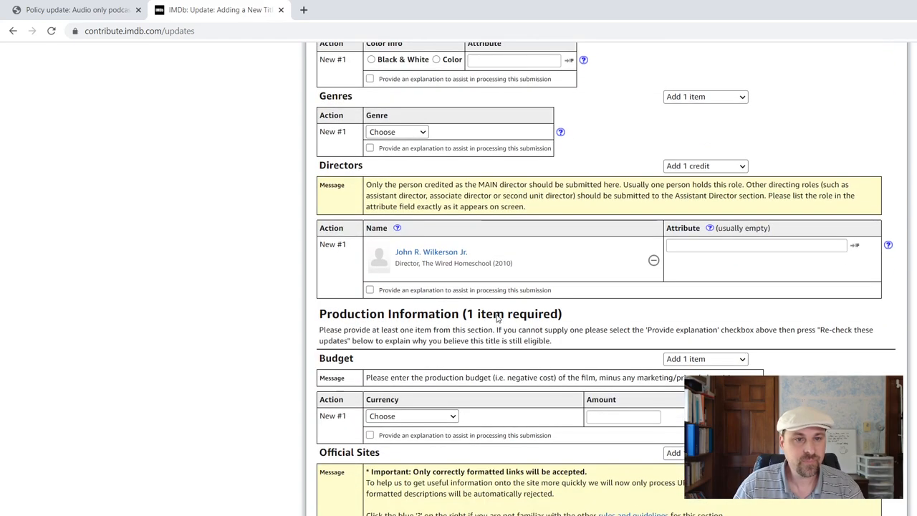
scroll(down, 3)
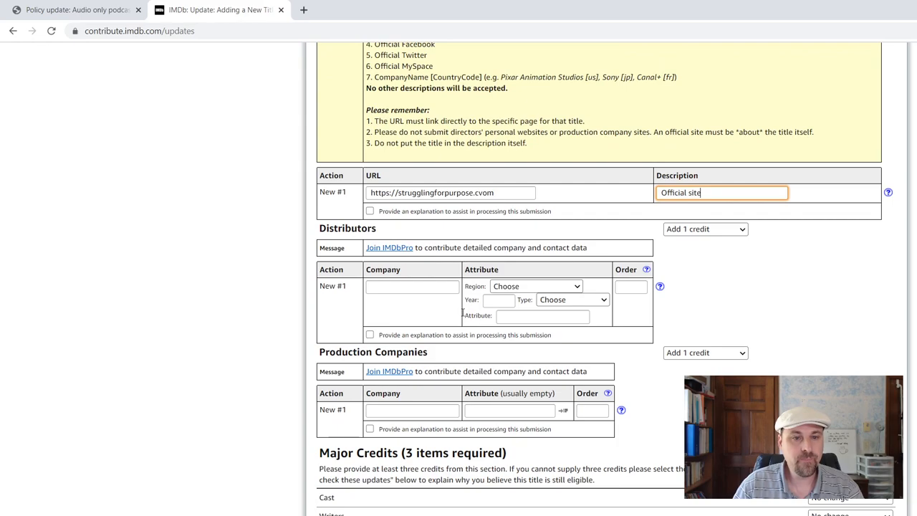
scroll(down, 3)
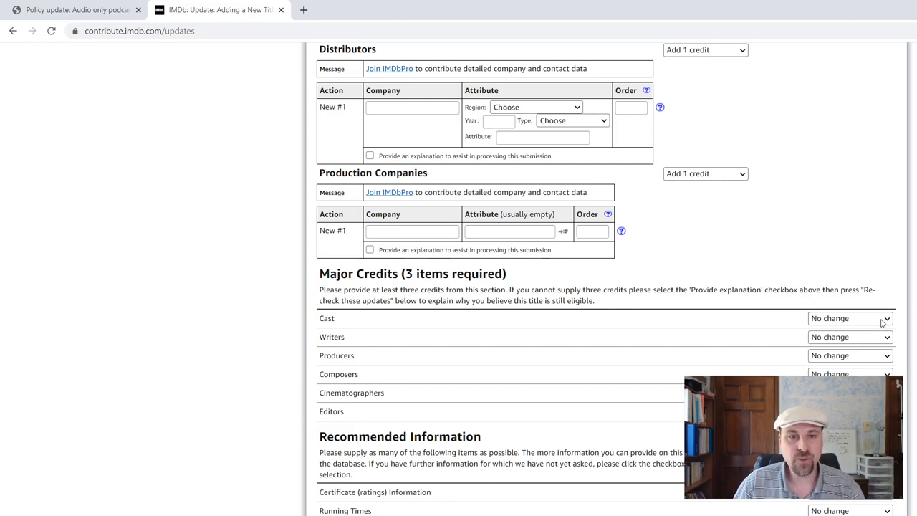
Step: Choose 'Add 1 credit' for the Cast, Writers and Producers dropdowns in Major Credits
click(849, 318)
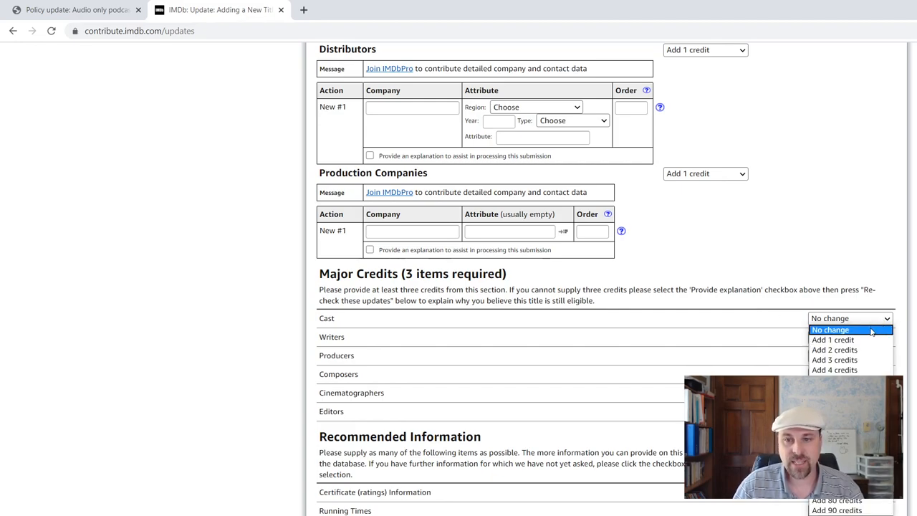
click(832, 340)
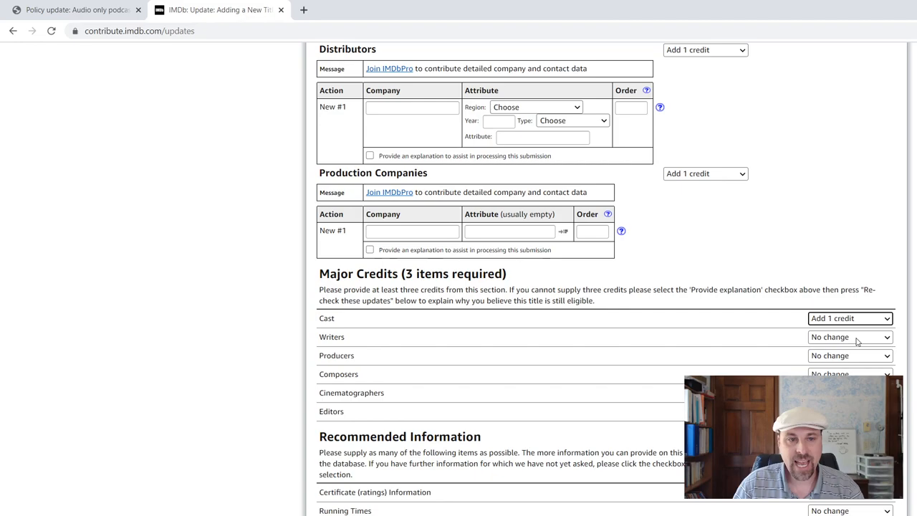
click(850, 337)
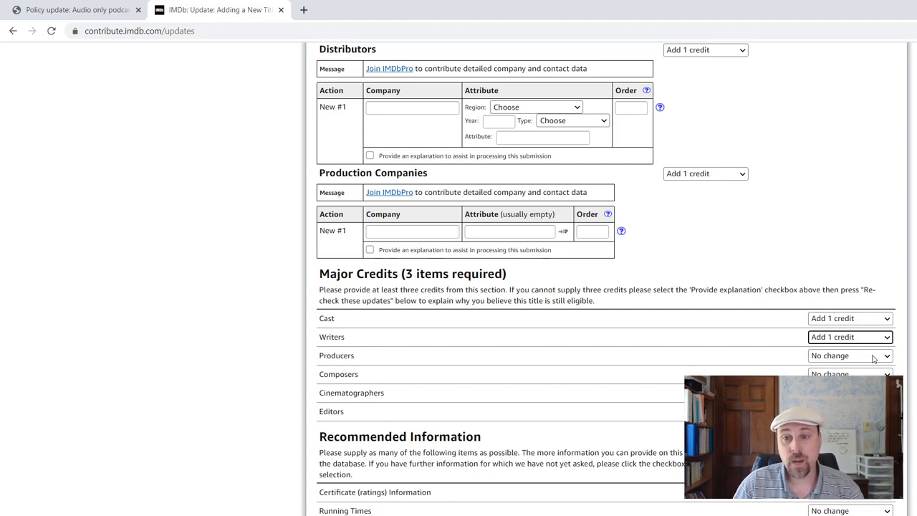
click(849, 355)
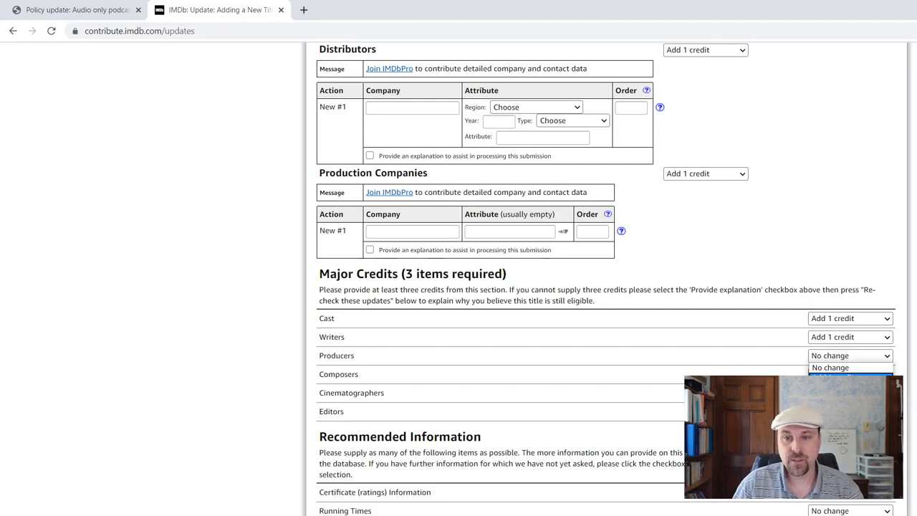
click(849, 368)
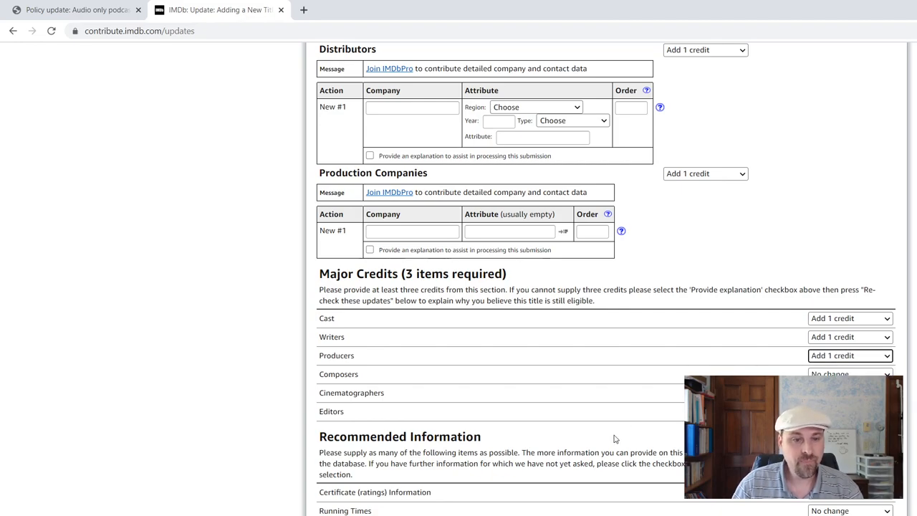
scroll(down, 3)
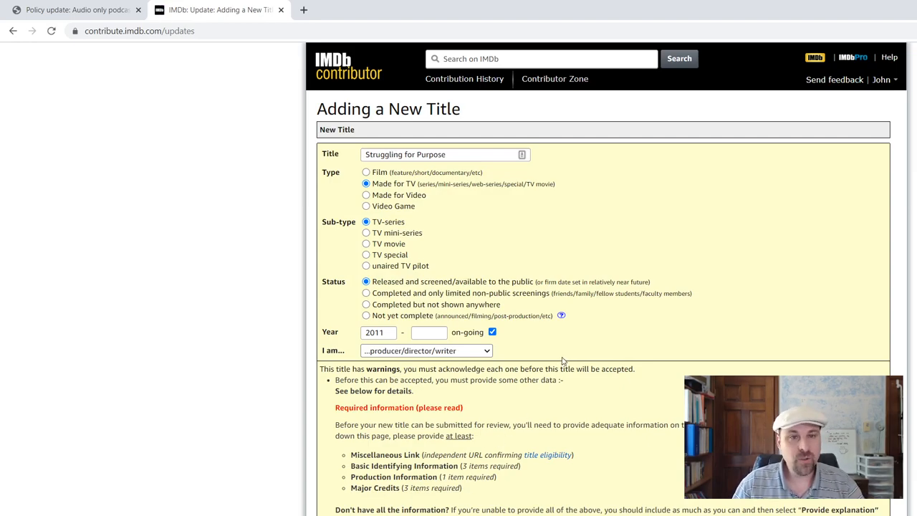
scroll(down, 3)
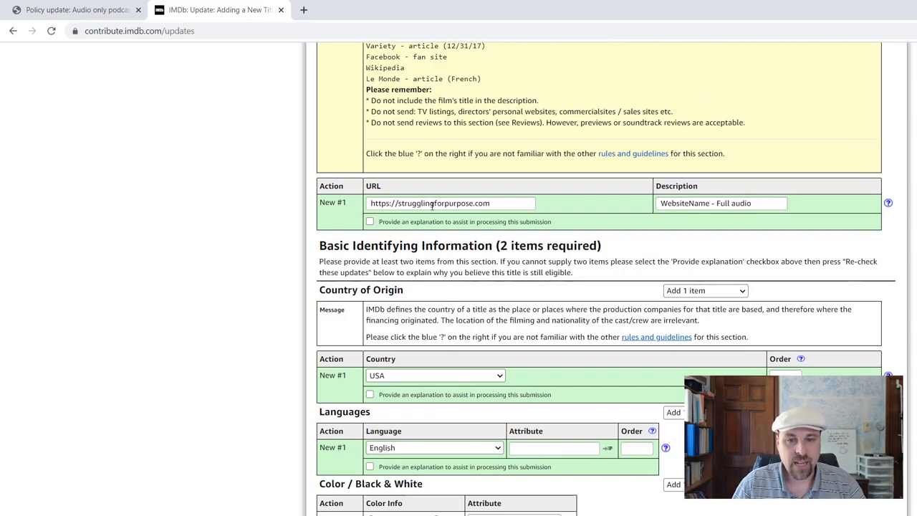
scroll(up, 3)
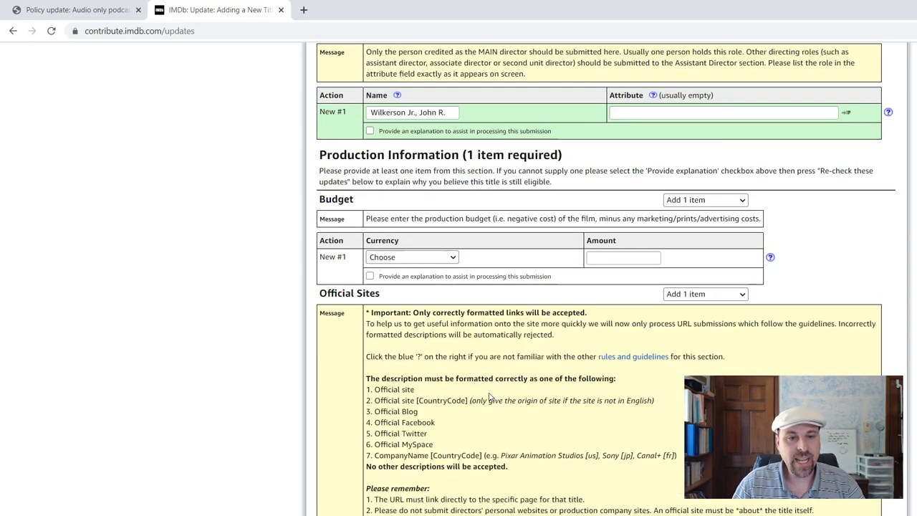
scroll(down, 3)
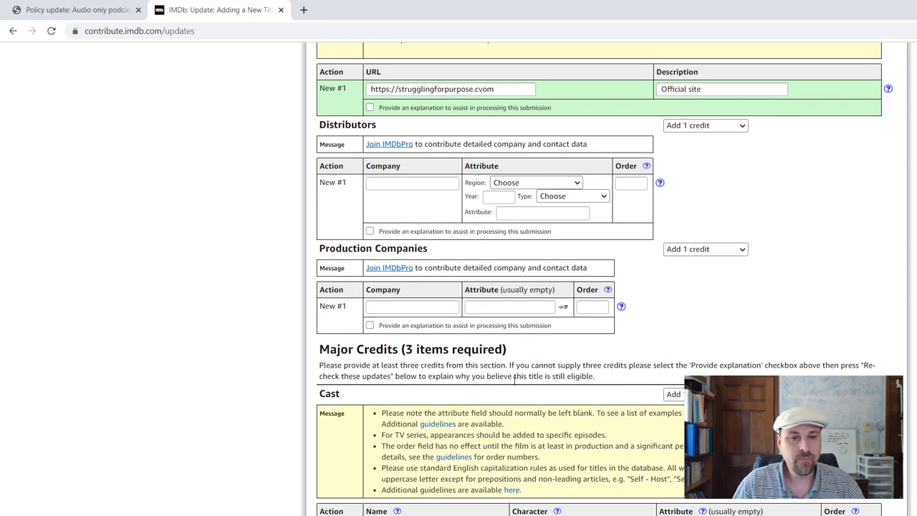
scroll(down, 3)
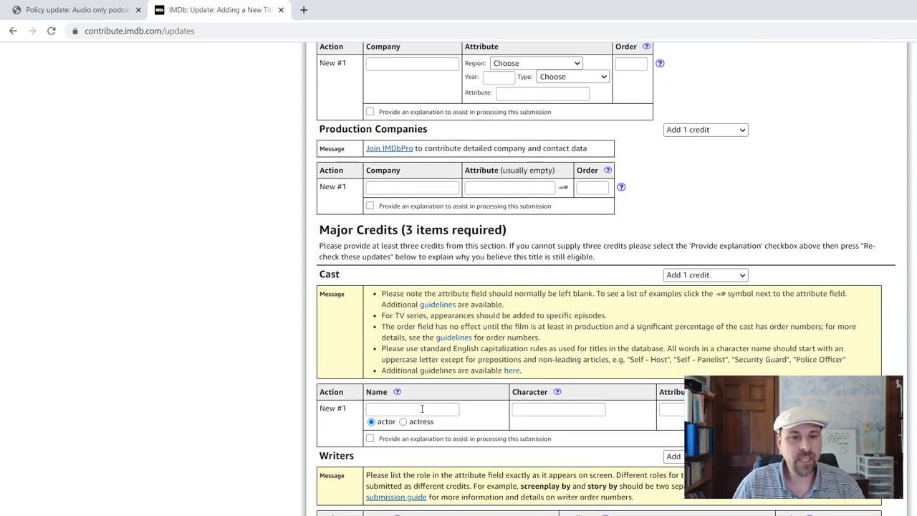
click(412, 408)
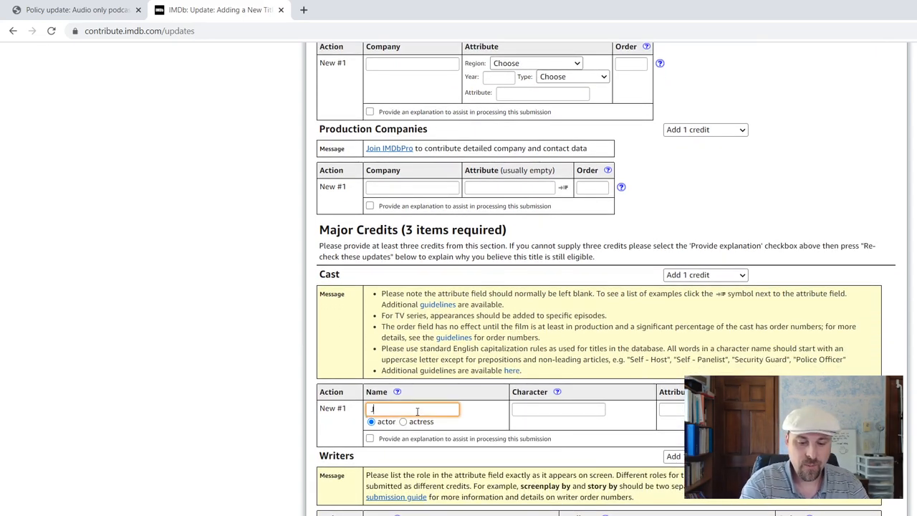
text(John R. Wilkerson Jr.)
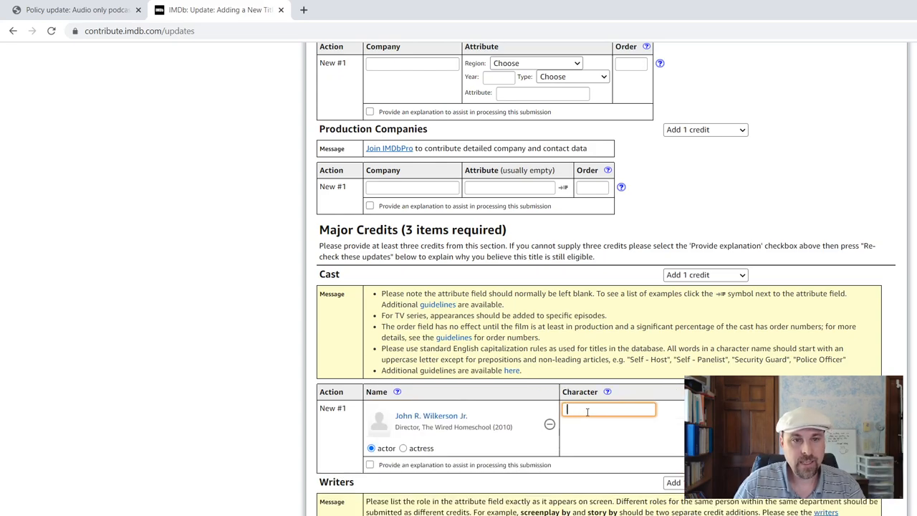
Step: Set the cast character to Self and select category-podcast on the policy page
text(Self)
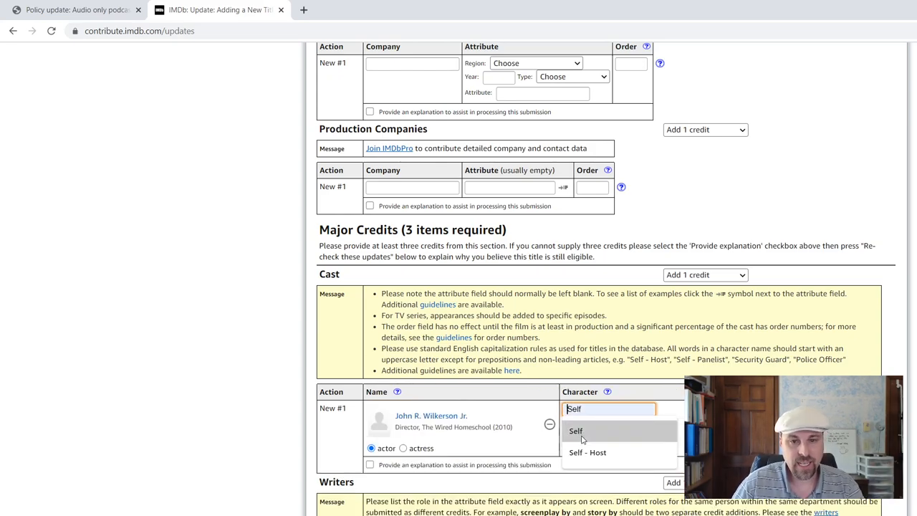
click(576, 430)
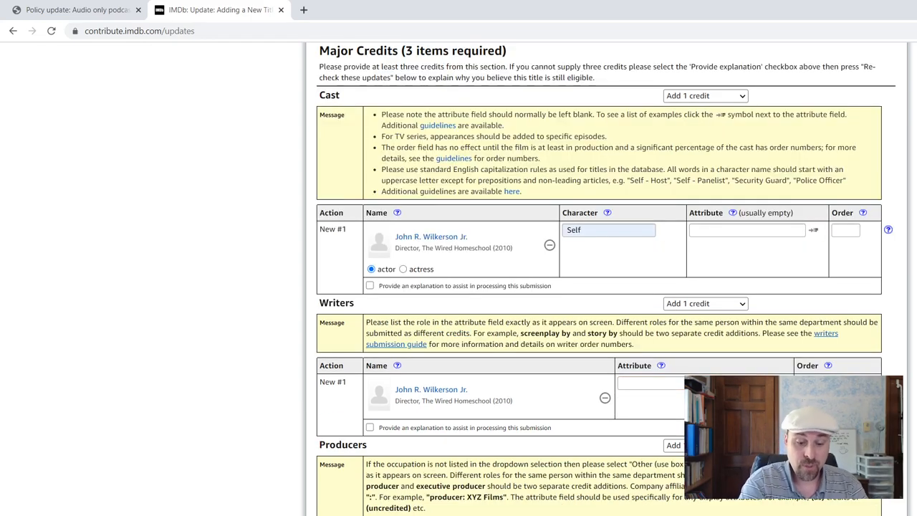
click(72, 9)
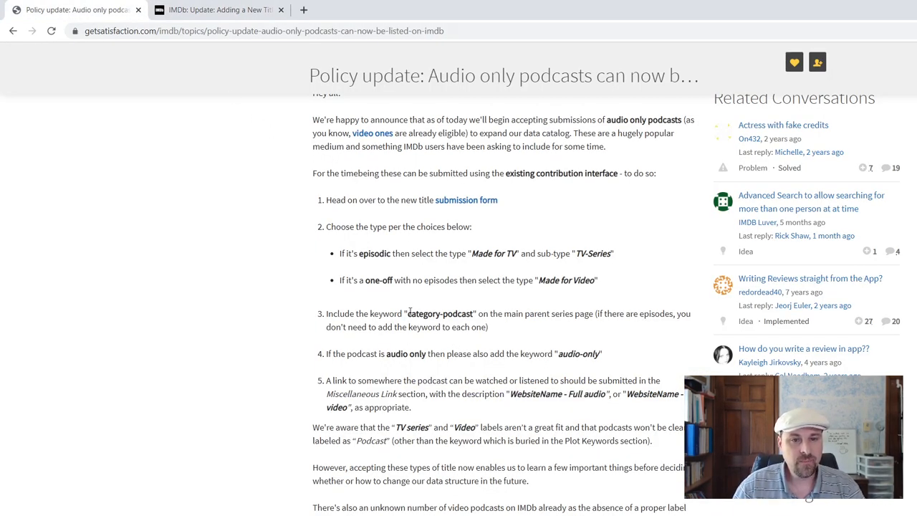
double_click(439, 313)
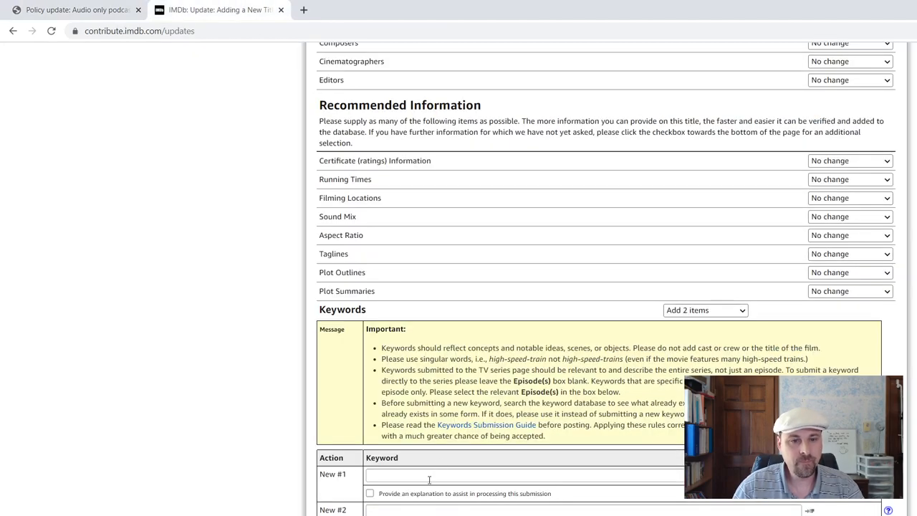
Step: Enter category-podcast in Keyword New #1 and audio-only in Keyword New #2
text(category-podcast)
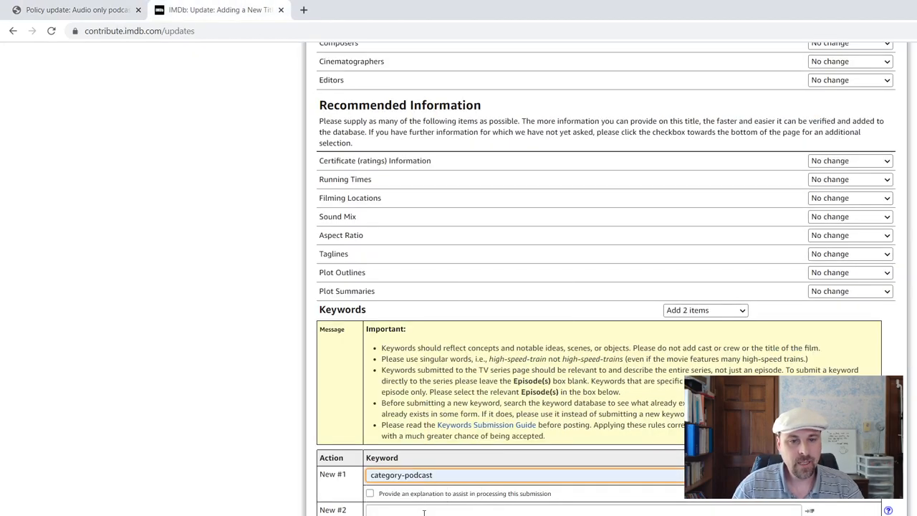
text(audio-only)
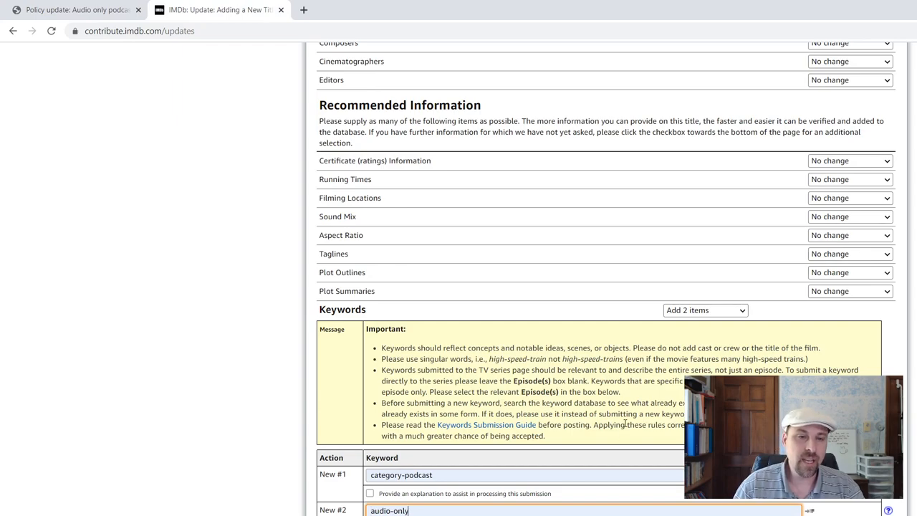
scroll(up, 3)
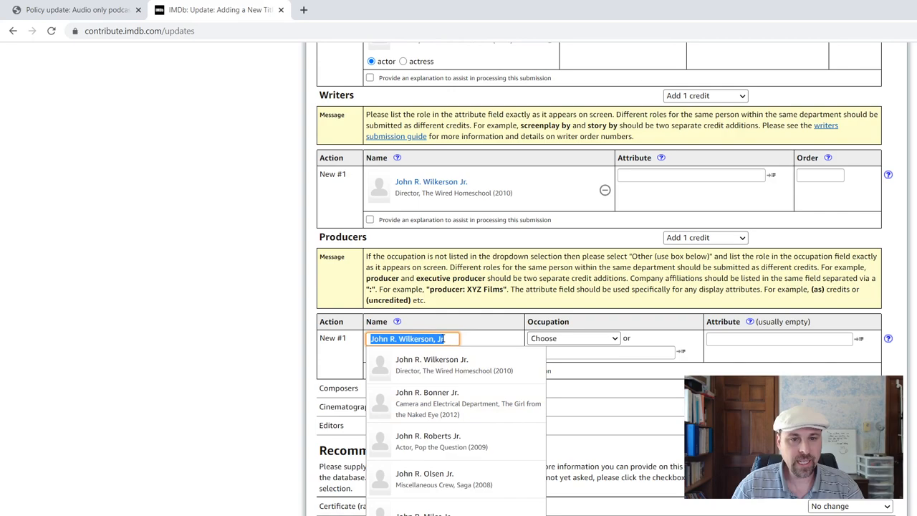
Step: Replace the producer name with Jimbo Johnson and create him as a new unlisted person
text(Jimbo)
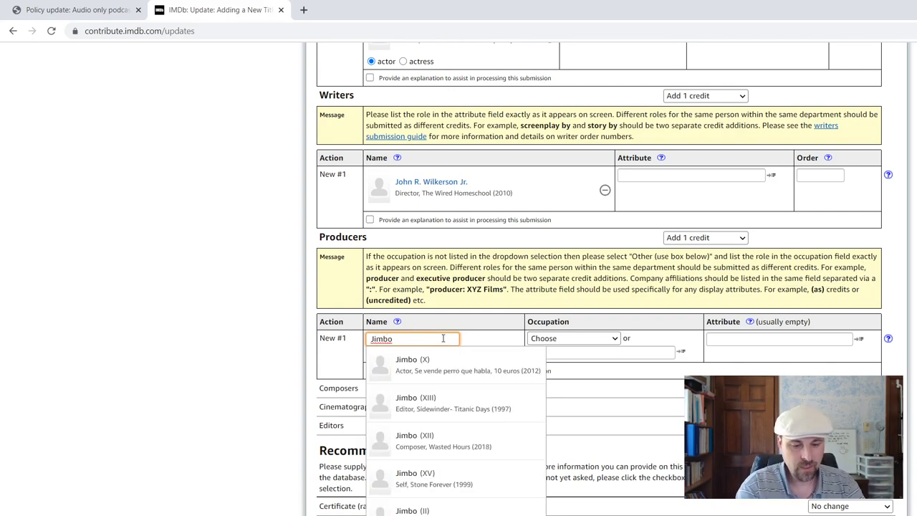
scroll(down, 3)
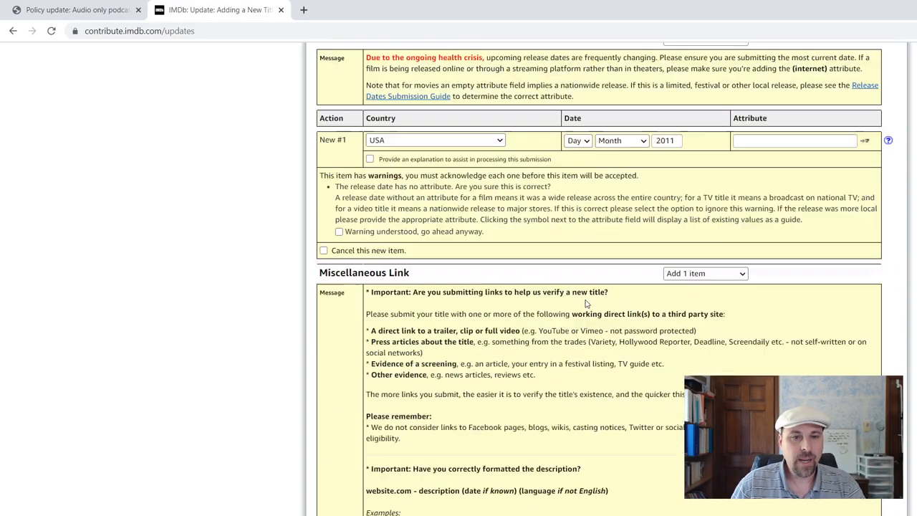
scroll(down, 3)
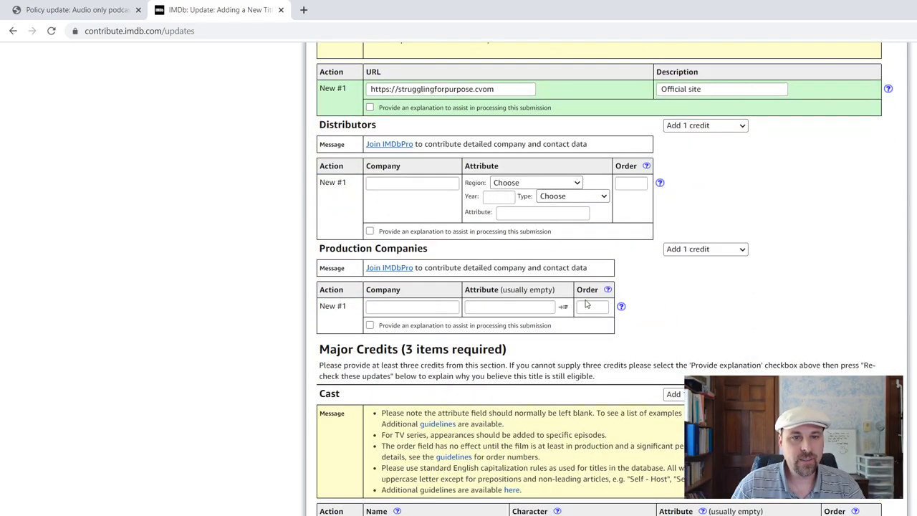
scroll(down, 3)
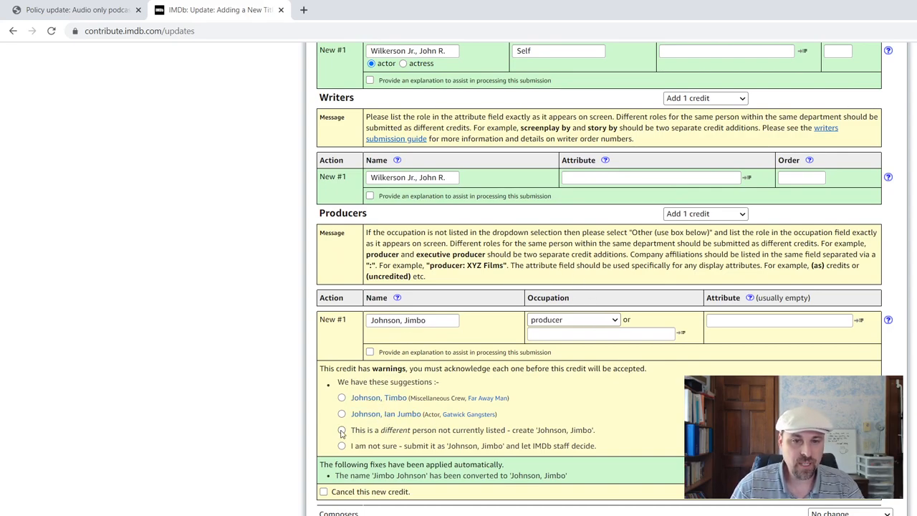
click(342, 429)
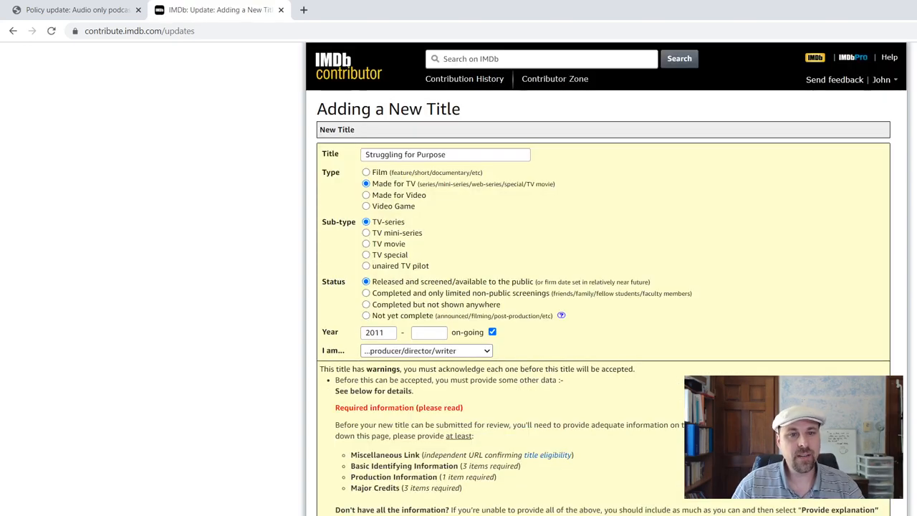
Step: Tick 'Warning understood, go ahead anyway' under Release Dates and re-check the updates
scroll(down, 3)
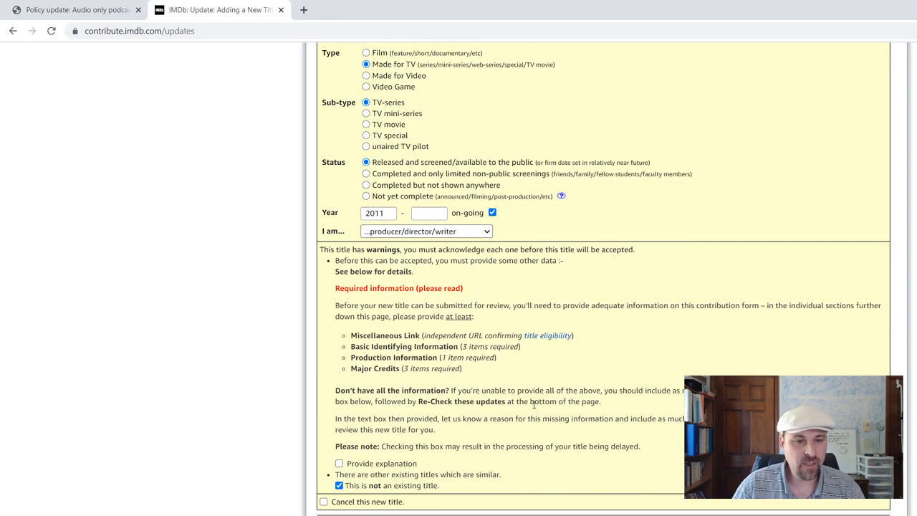
scroll(down, 3)
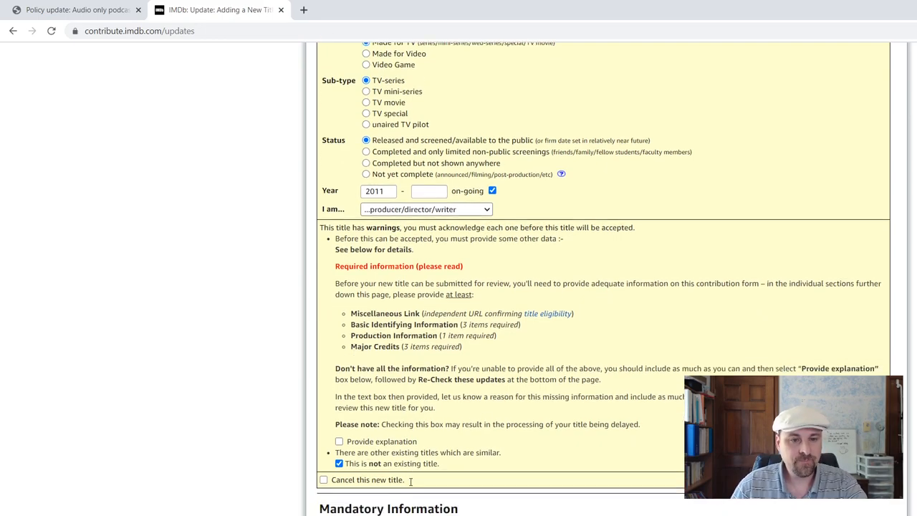
scroll(down, 3)
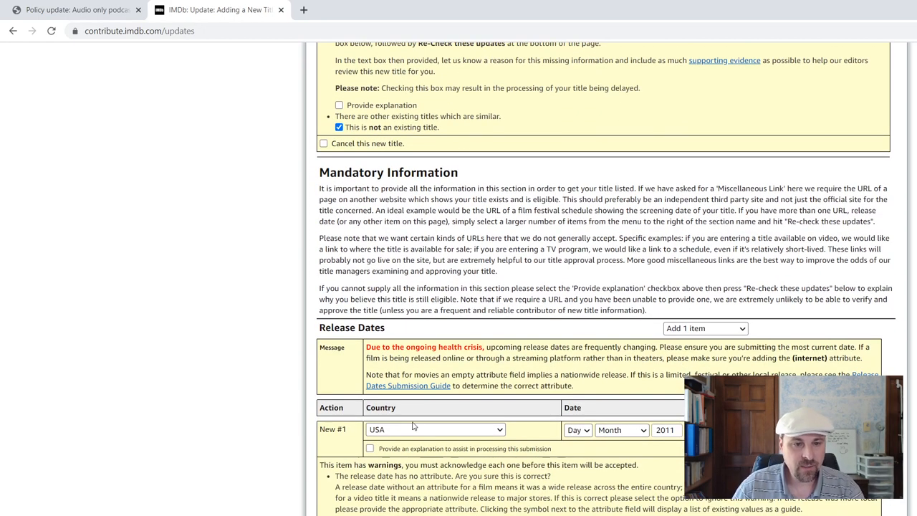
scroll(down, 3)
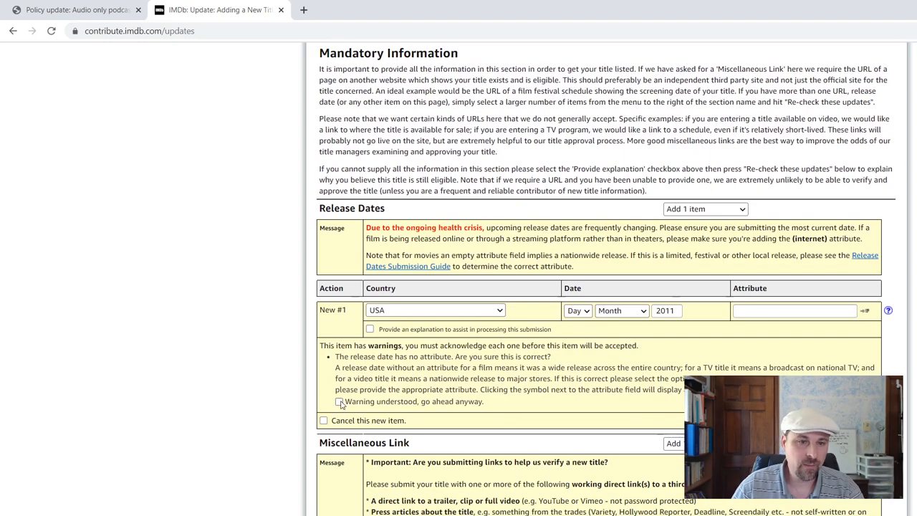
click(339, 401)
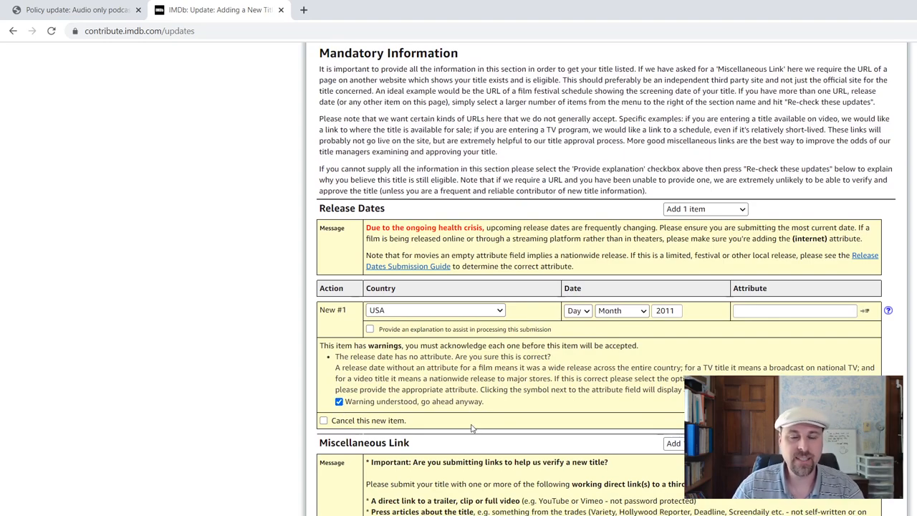
scroll(down, 3)
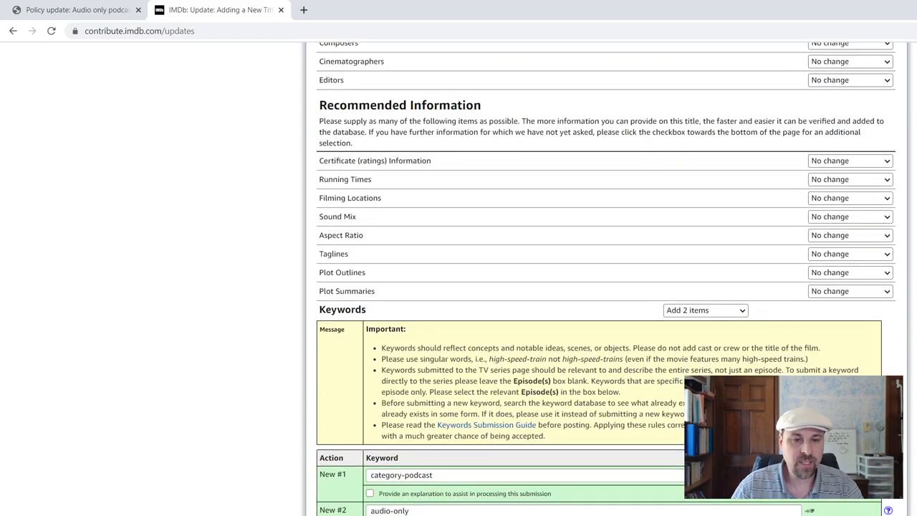
click(51, 31)
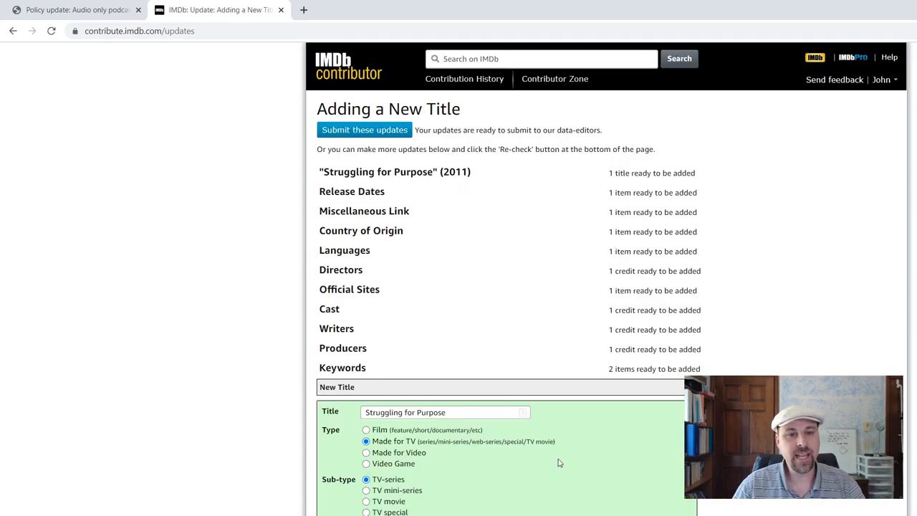
scroll(down, 3)
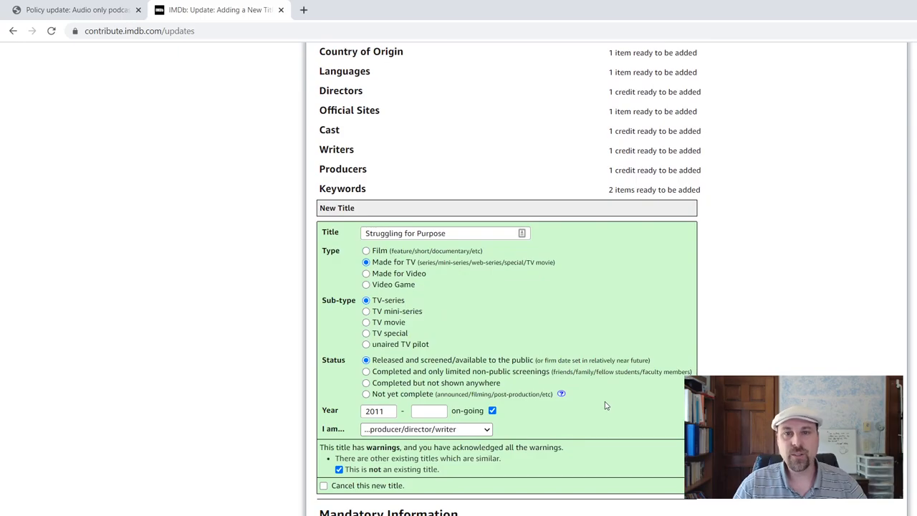
scroll(down, 3)
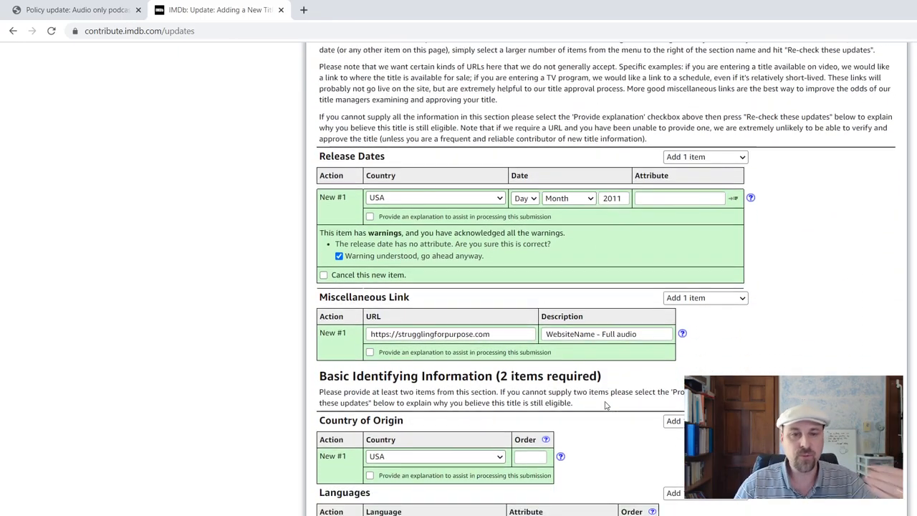
scroll(down, 3)
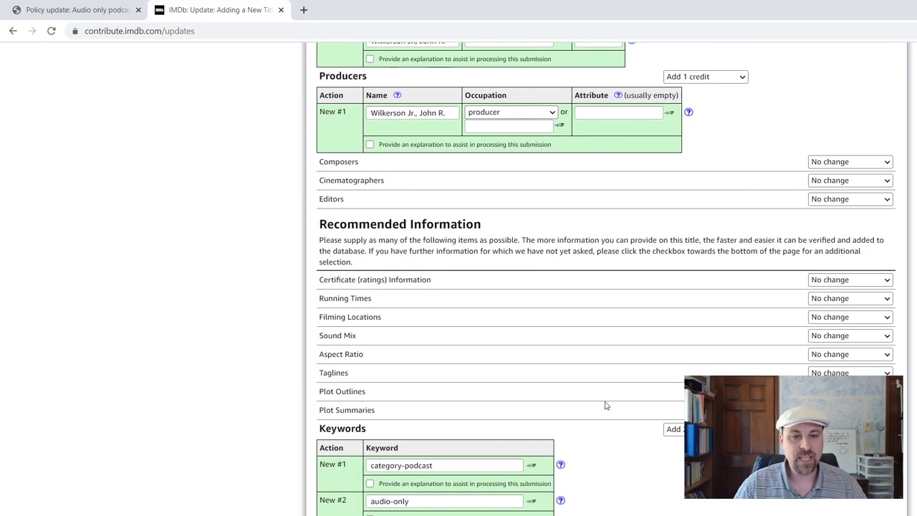
scroll(down, 3)
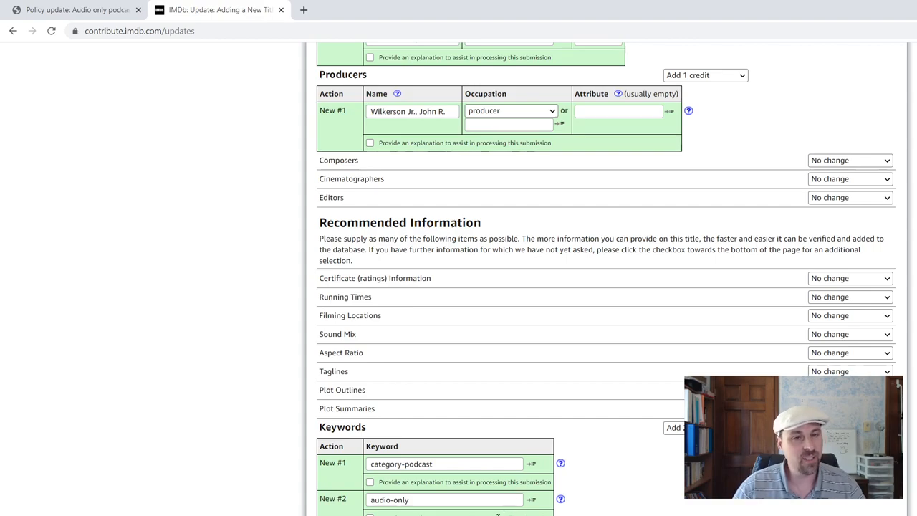